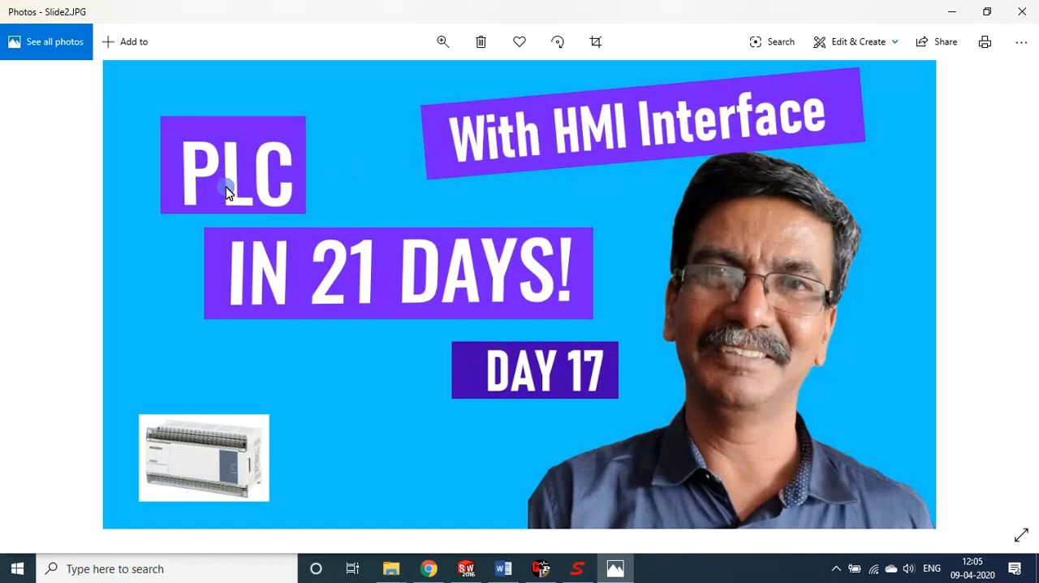
mouse_move(505, 372)
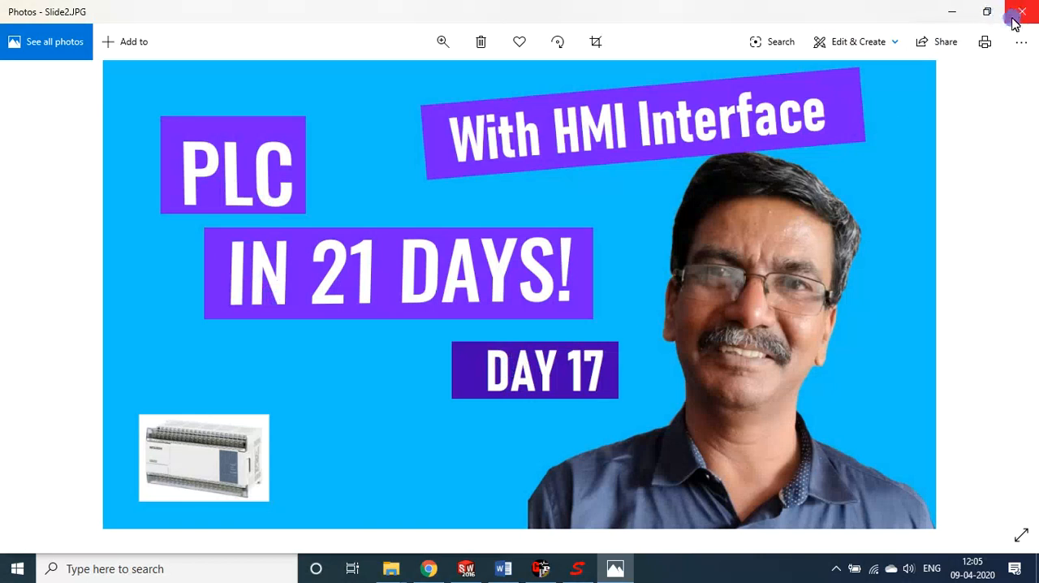
- Close the Day 17 PLC title slide in Photos
left_click(1023, 11)
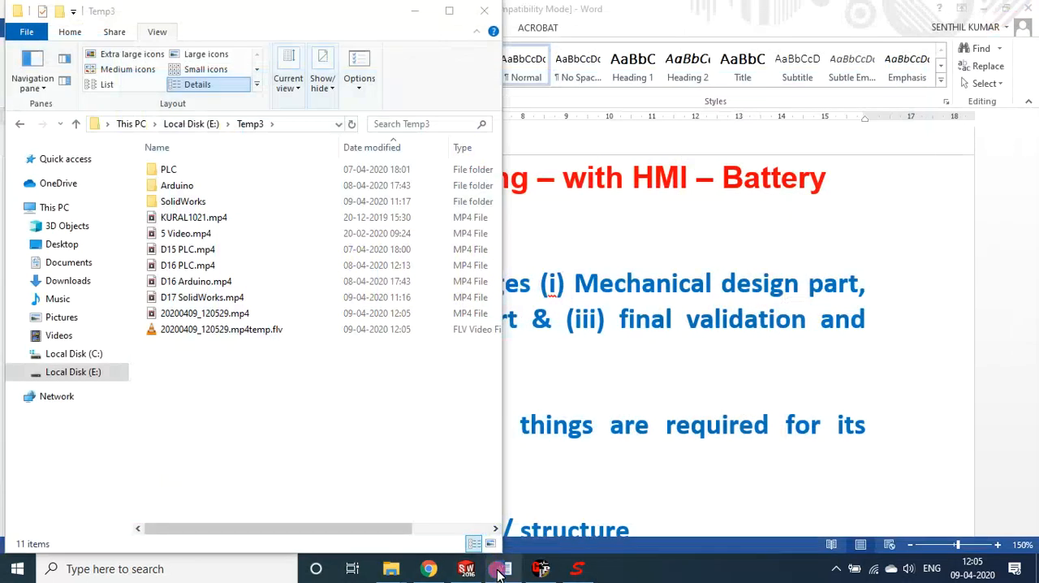
- Bring the Day 17 KitKat vending project notes forward and scroll down through them
left_click(503, 568)
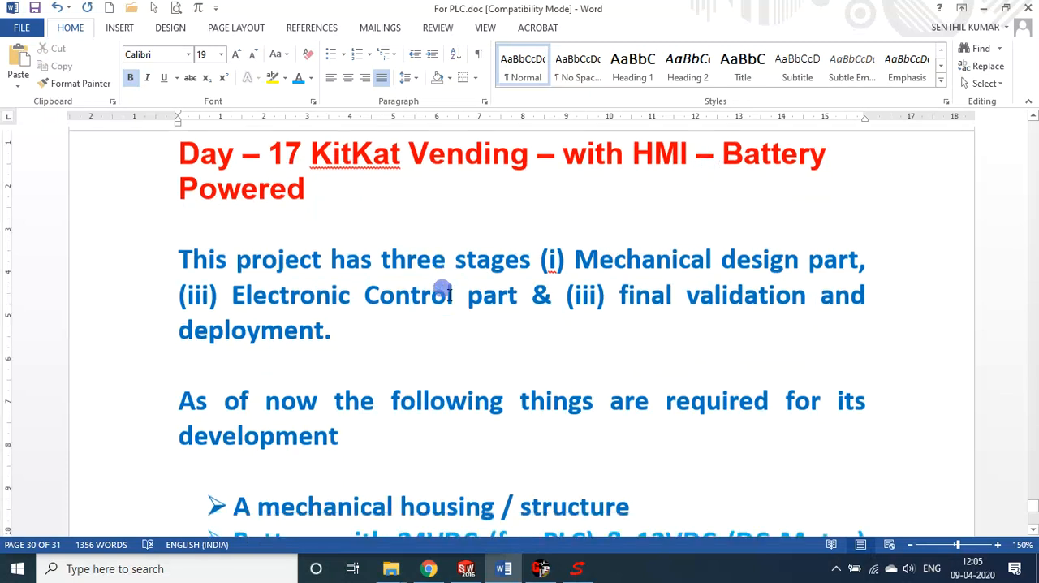
scroll("down", 3)
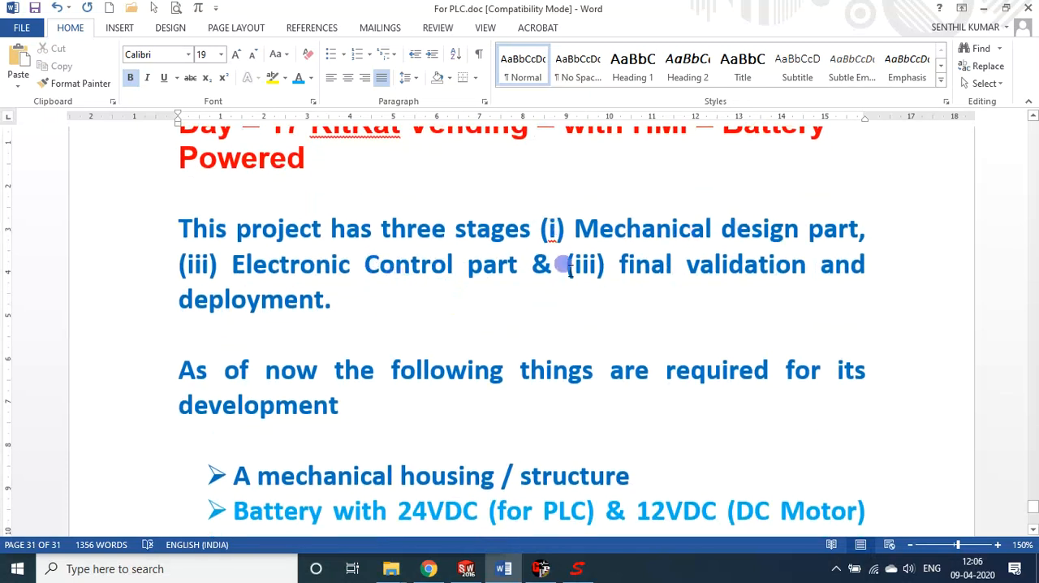
mouse_move(587, 351)
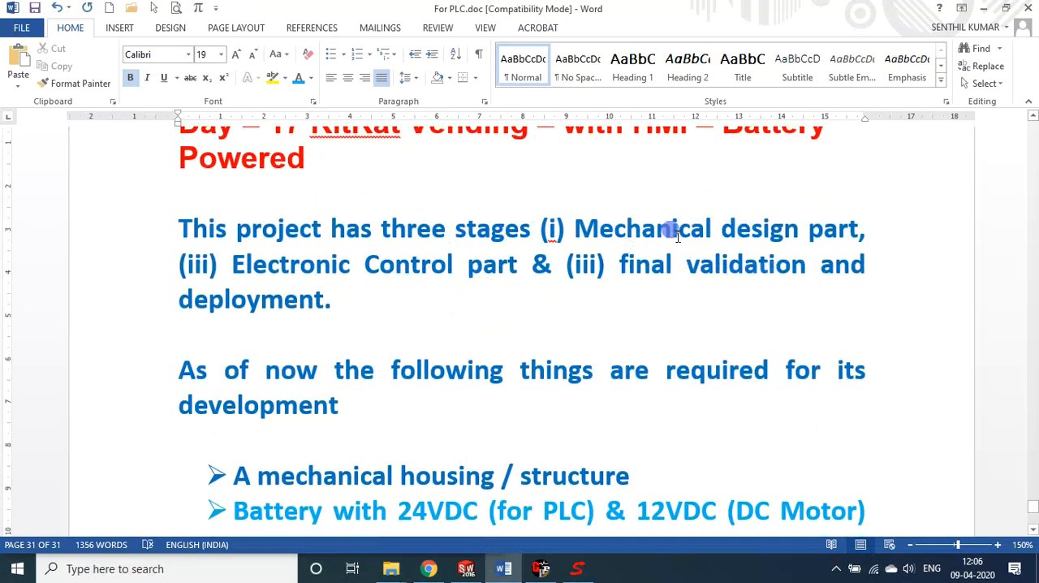
mouse_move(600, 241)
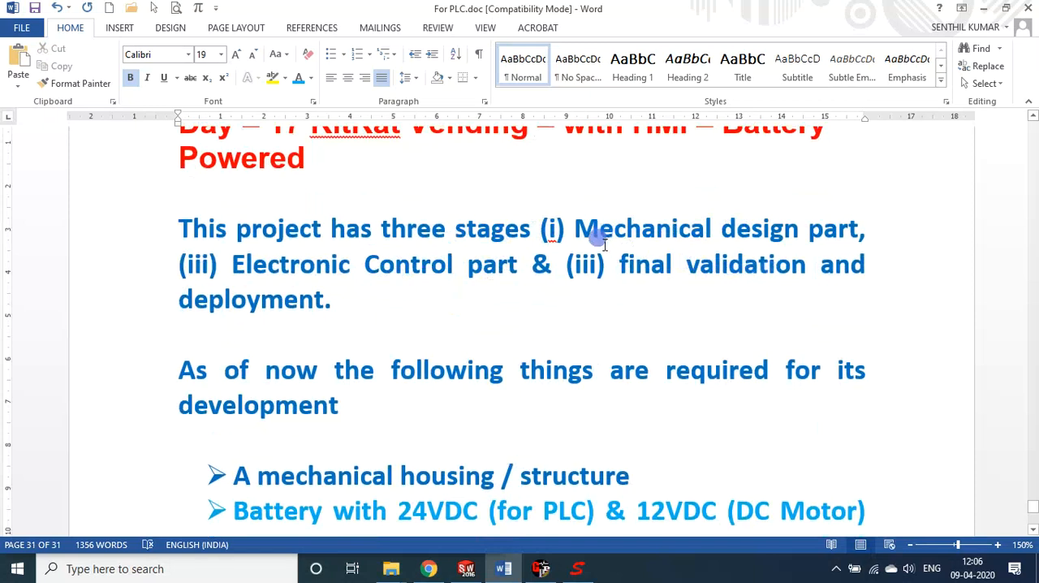
mouse_move(451, 490)
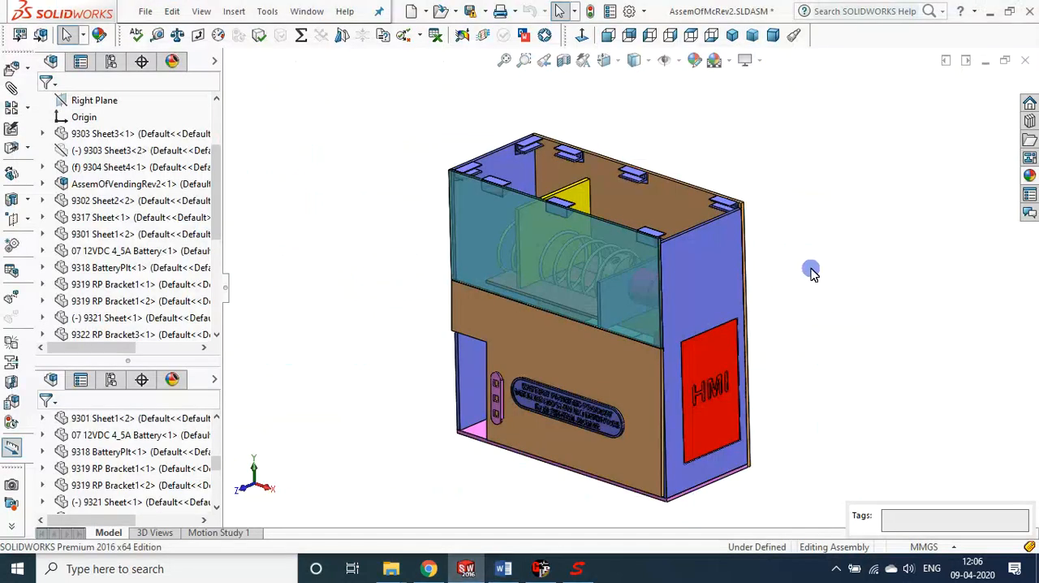
- Rotate the housing assembly to see the batteries and name plate inside
left_click_drag(811, 267, 799, 309)
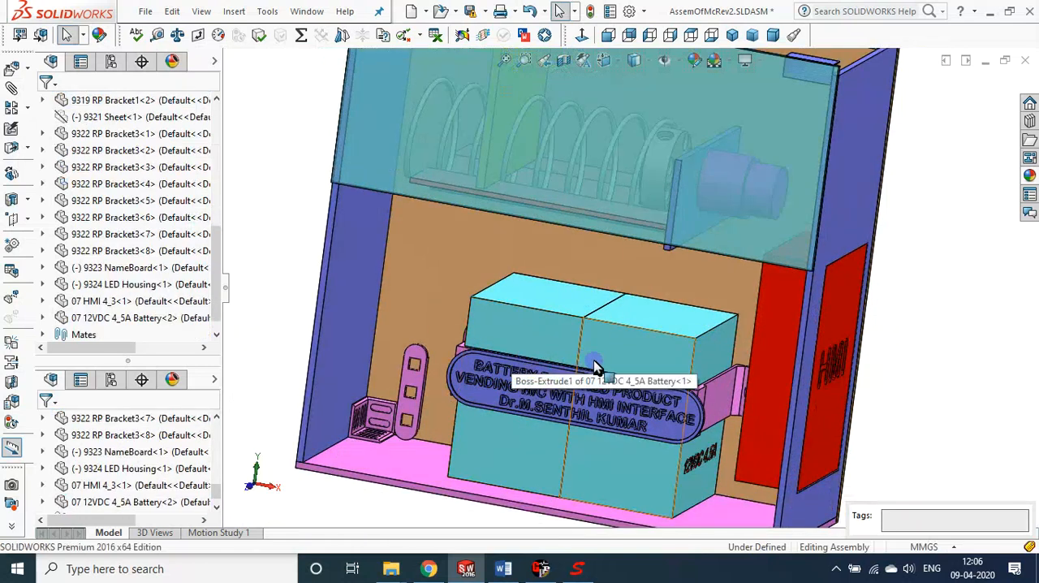
mouse_move(614, 345)
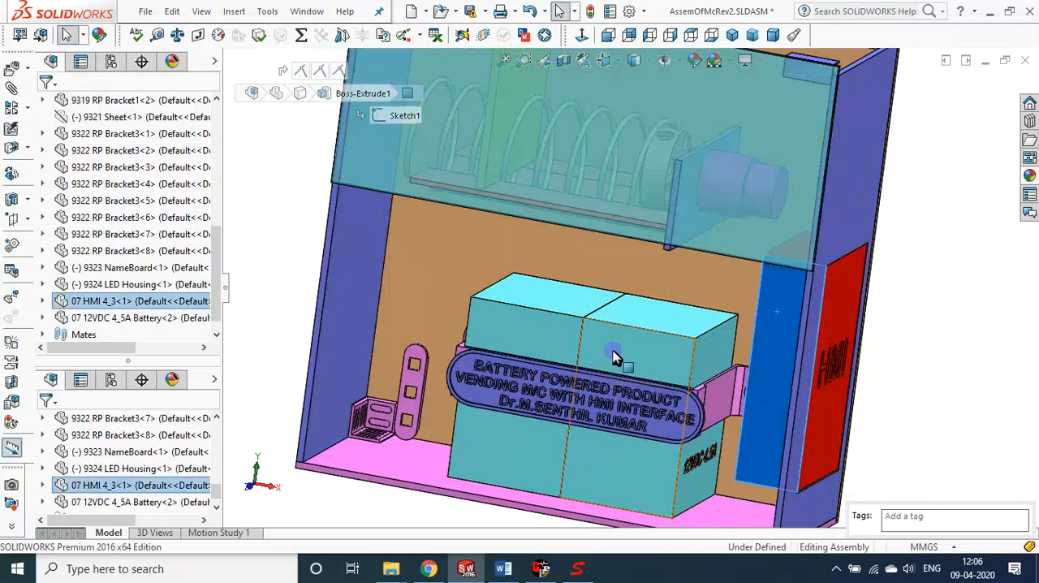
mouse_move(593, 356)
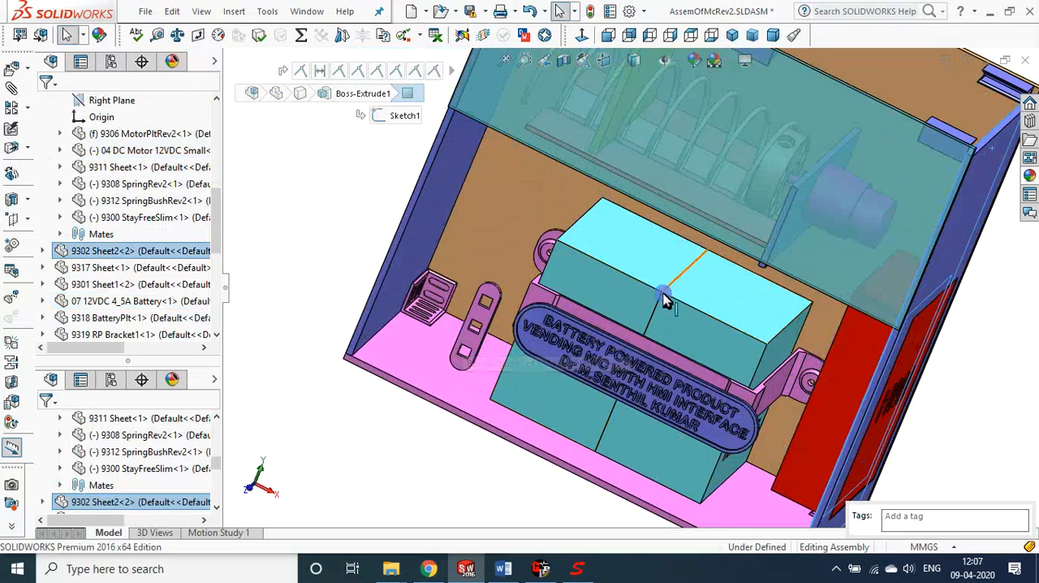
mouse_move(679, 285)
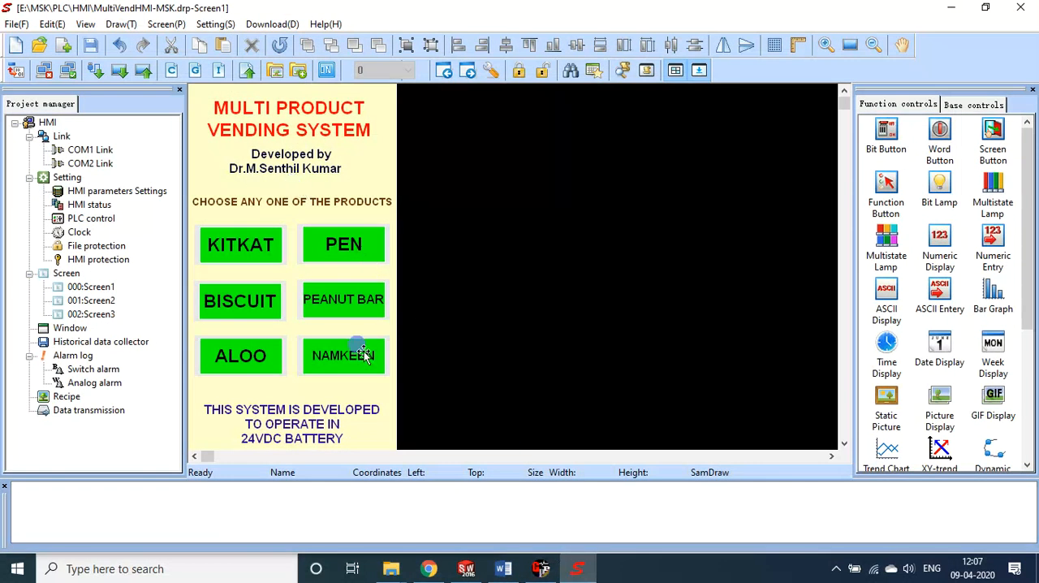
mouse_move(240, 243)
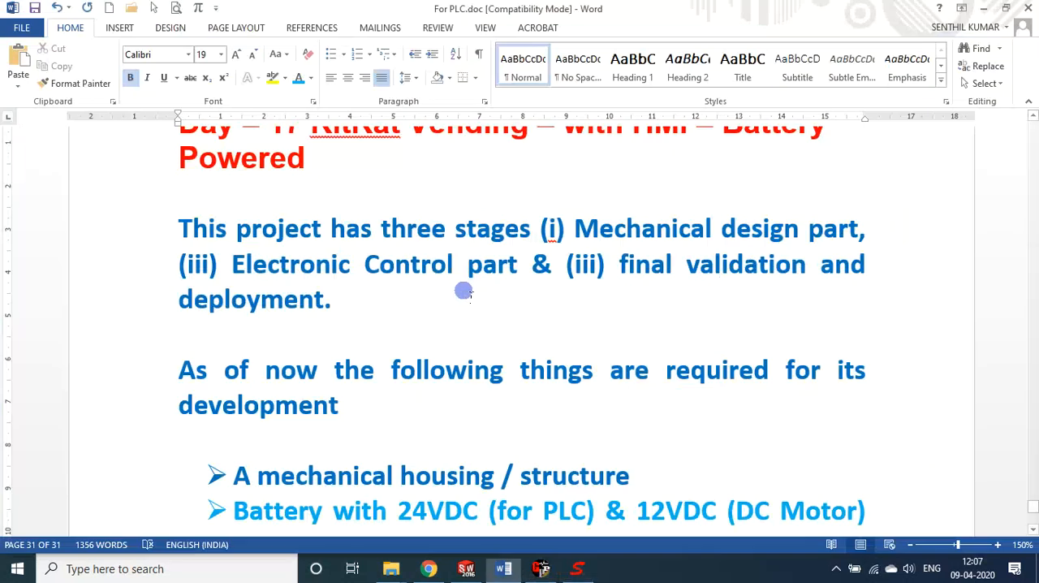
left_click(464, 569)
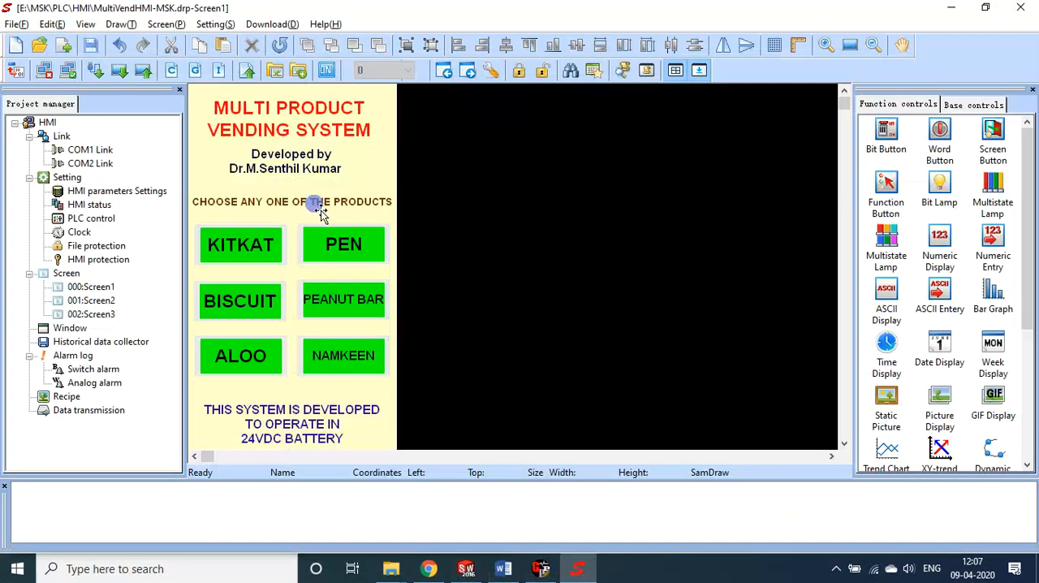
mouse_move(291, 250)
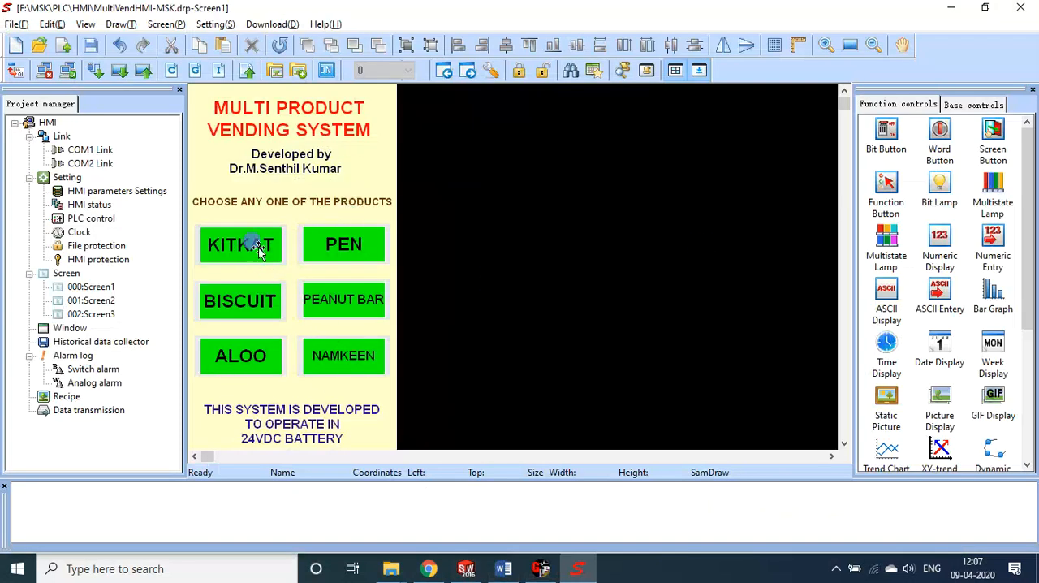
mouse_move(258, 382)
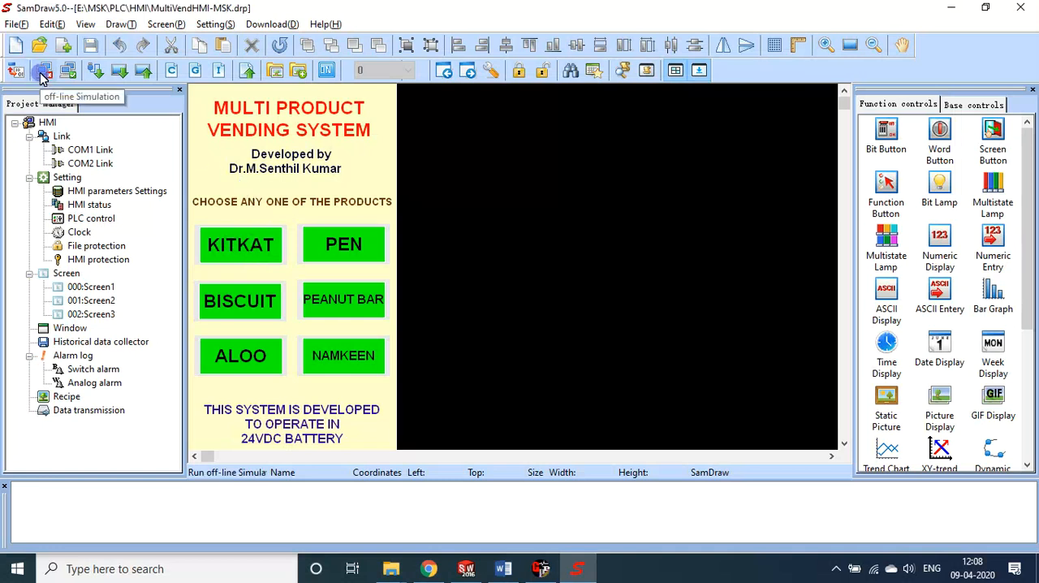
- Run the offline HMI simulation twice, choosing KITKAT, confirming, and returning to the main screen
left_click(42, 71)
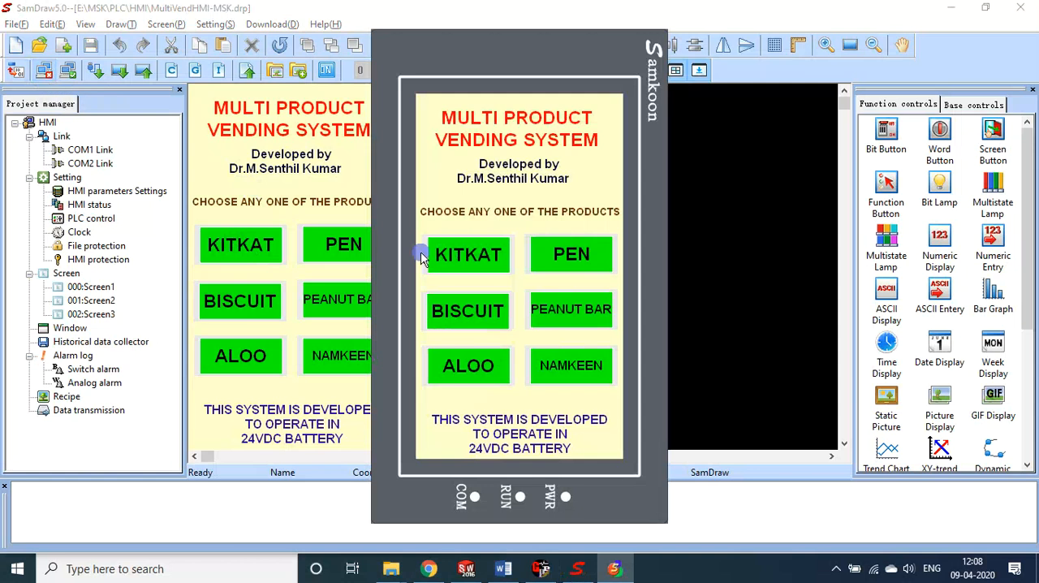
left_click(468, 253)
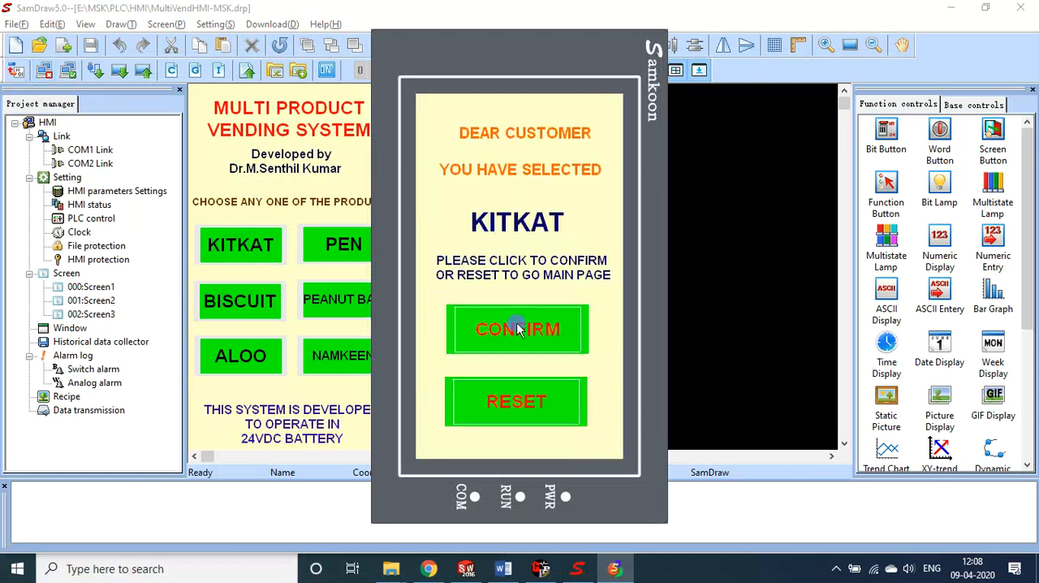
left_click(516, 328)
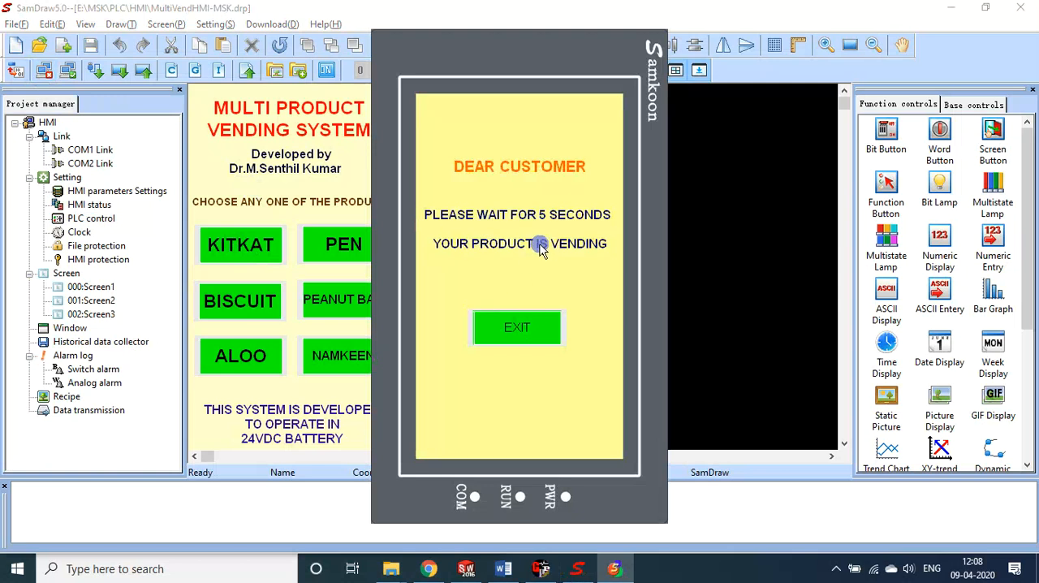
left_click(516, 328)
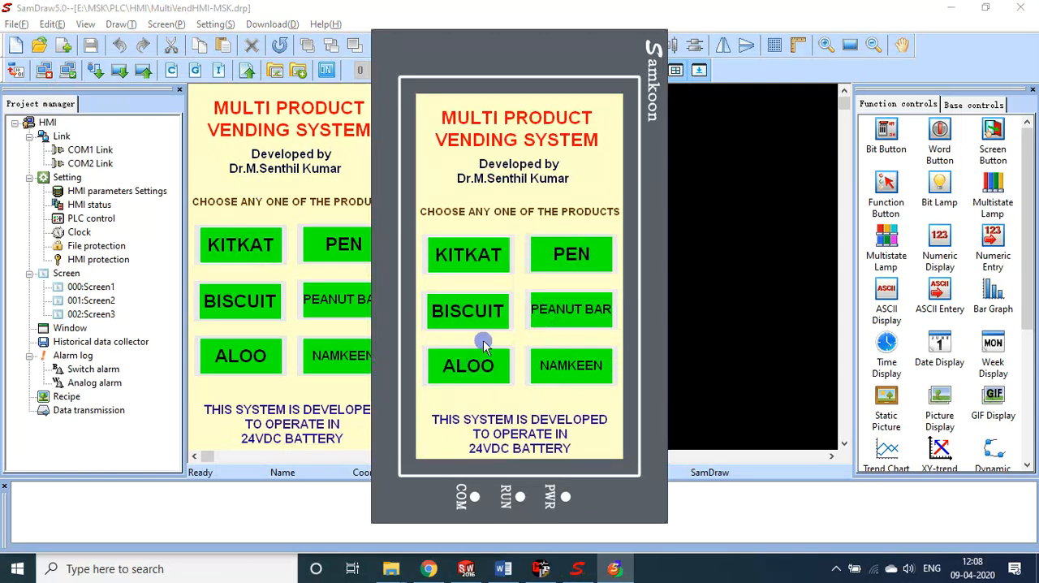
mouse_move(529, 266)
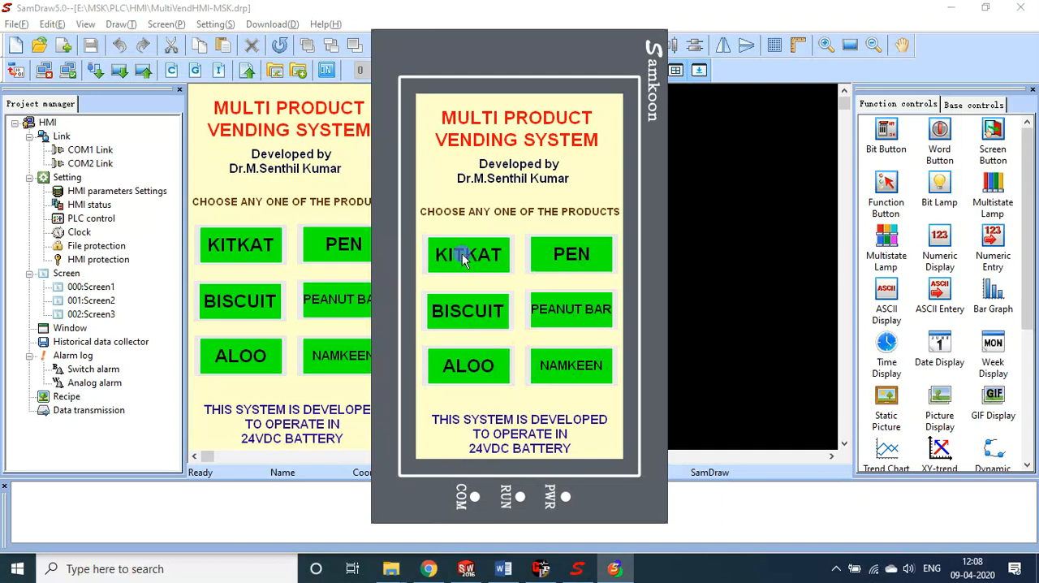
left_click(467, 254)
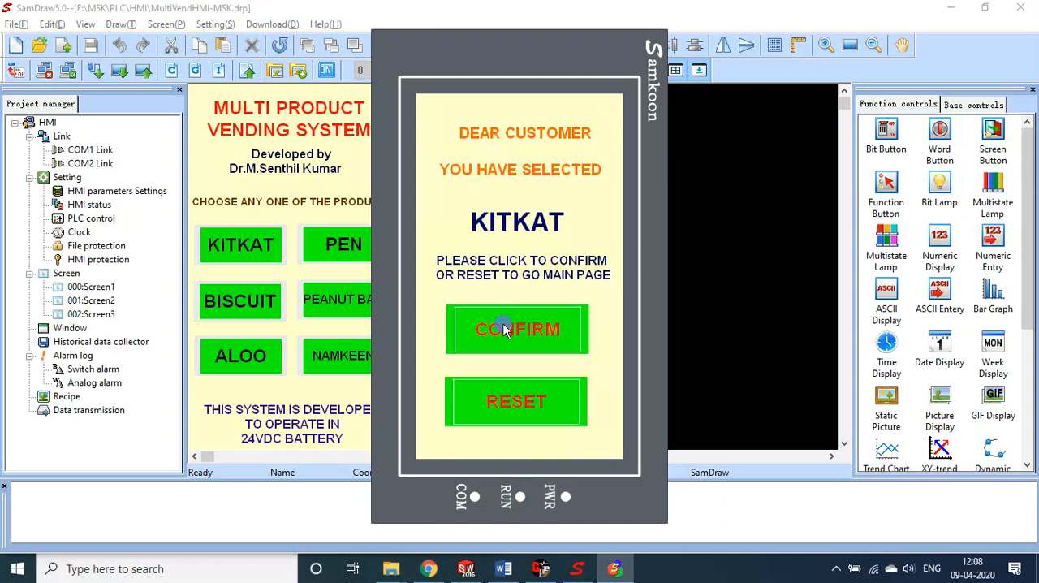
mouse_move(516, 248)
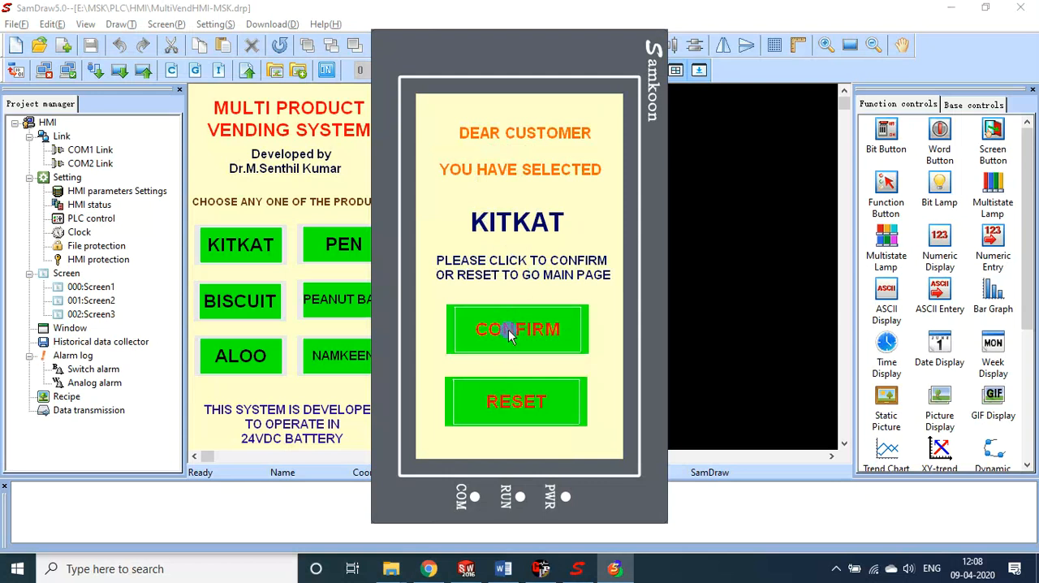
left_click(516, 328)
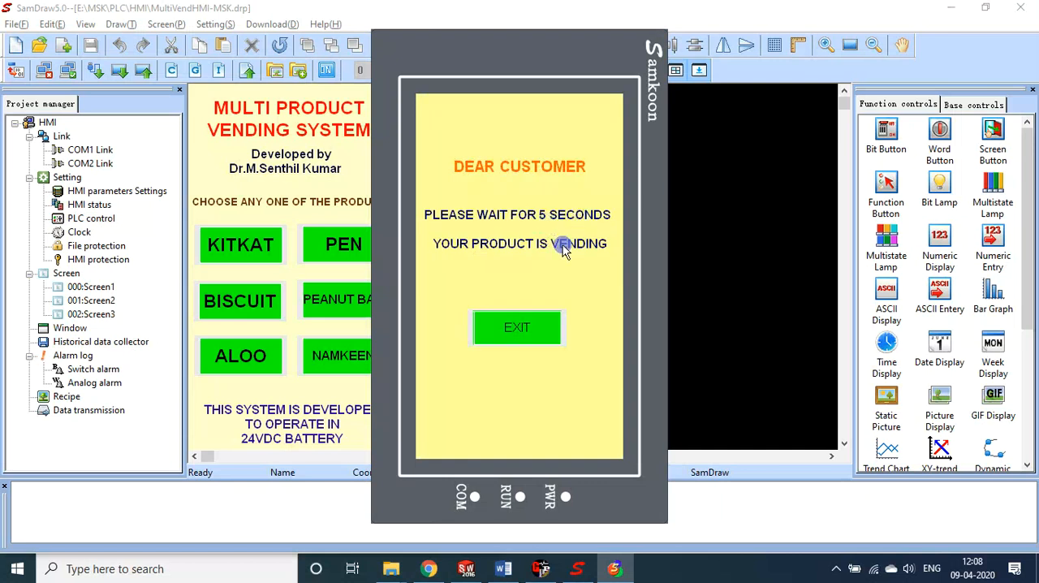
left_click(517, 328)
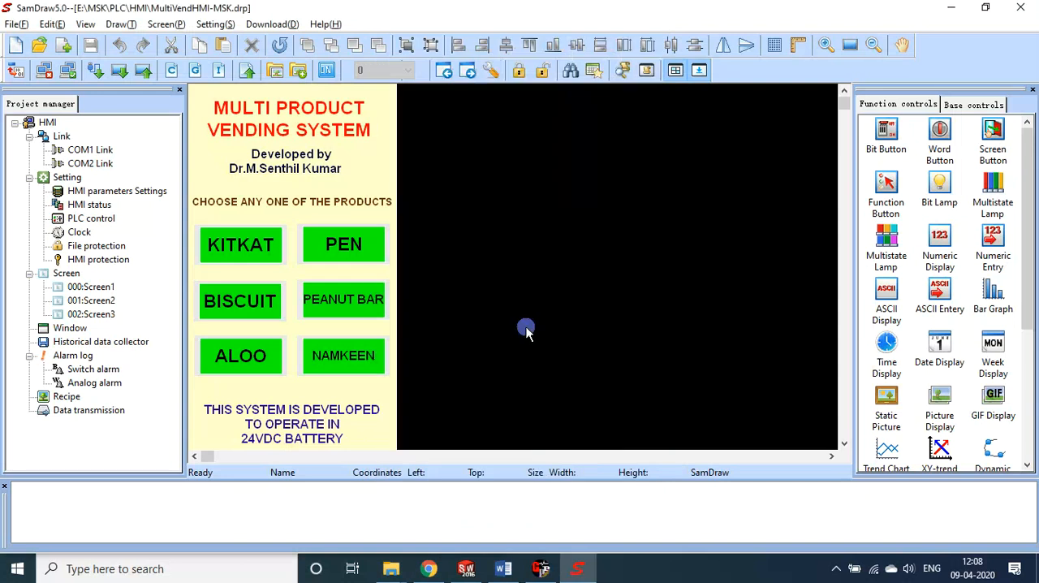
left_click(539, 568)
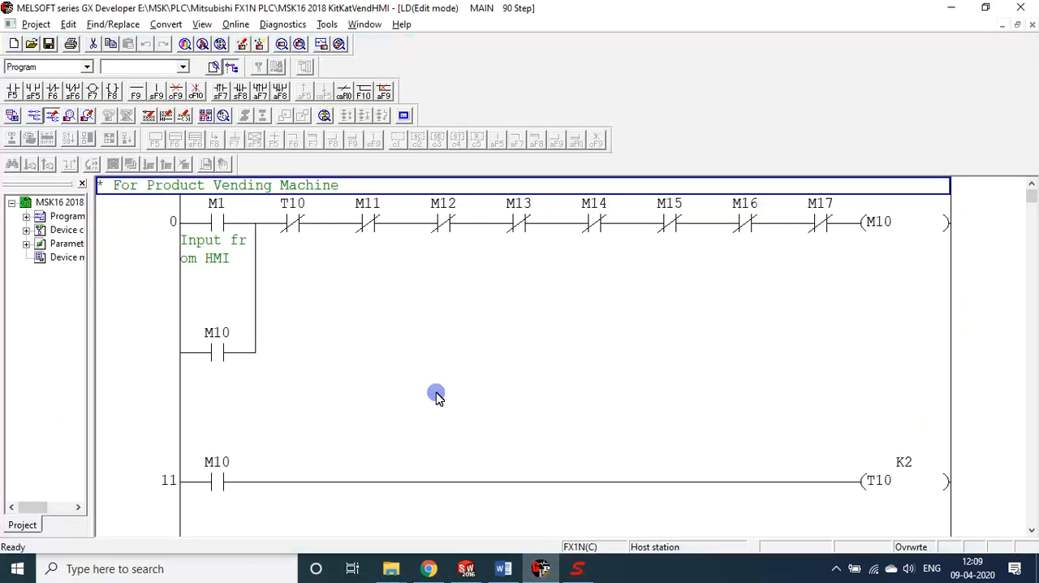
mouse_move(435, 383)
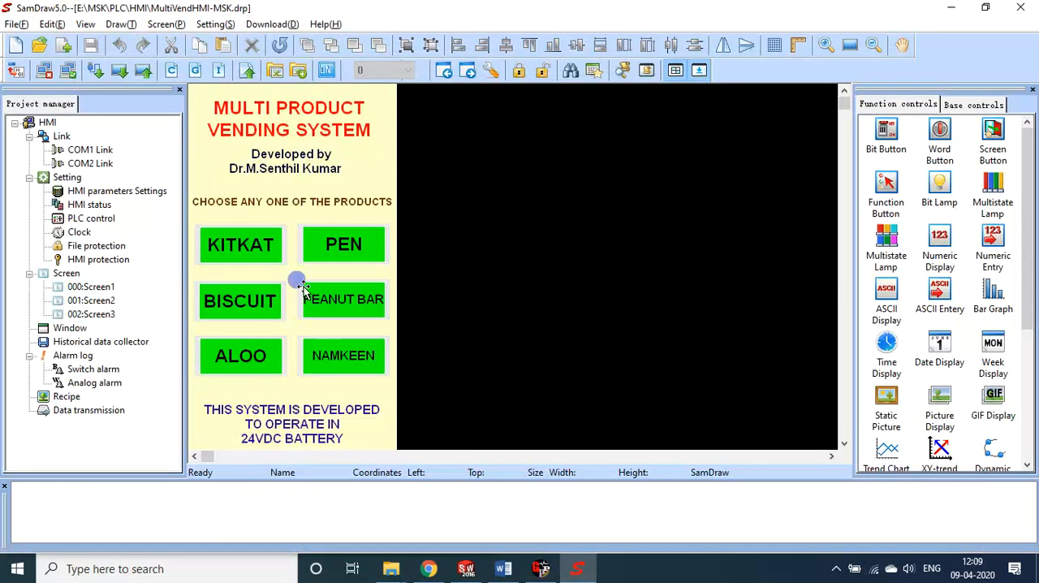
- Review the KITKAT button's jump to Screen2 and the CONFIRM button's screen-jump settings
double_click(240, 243)
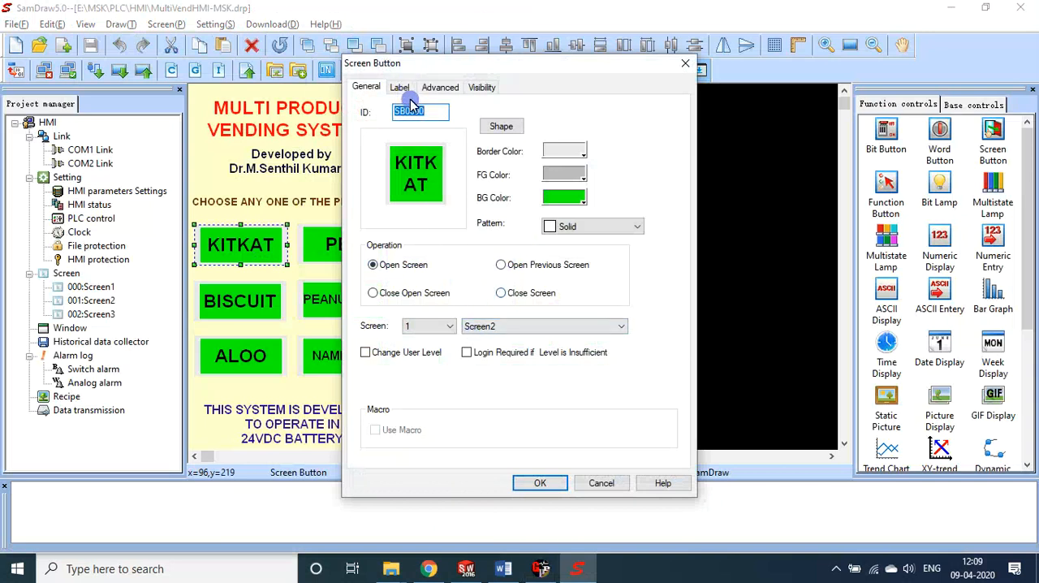
left_click(539, 484)
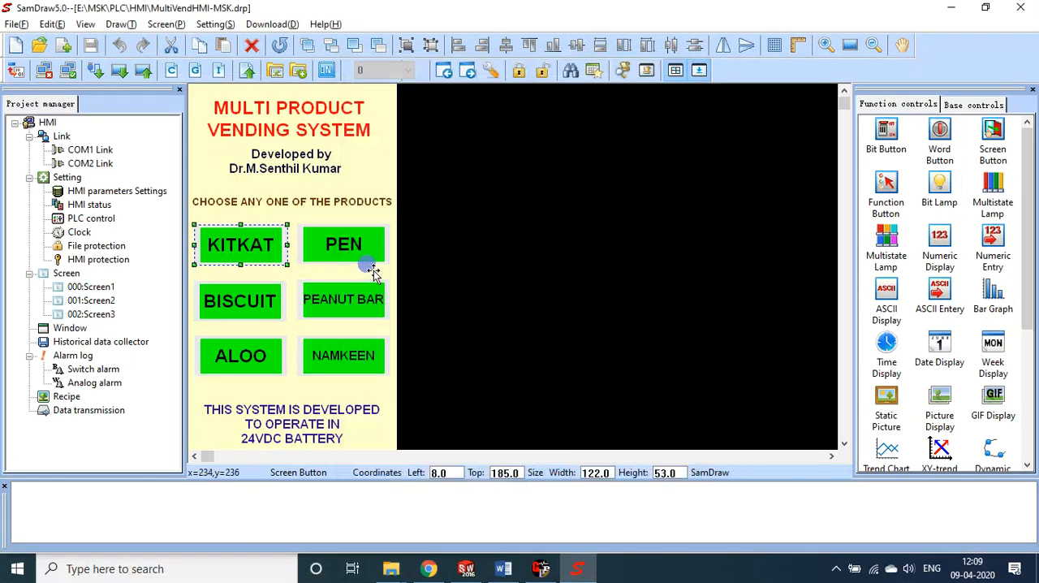
left_click(90, 300)
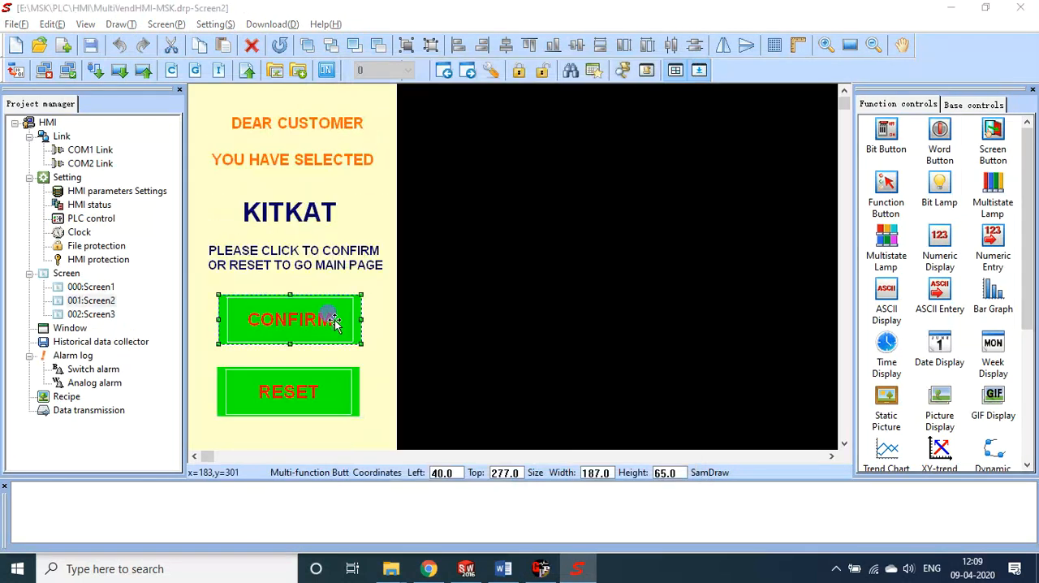
double_click(289, 318)
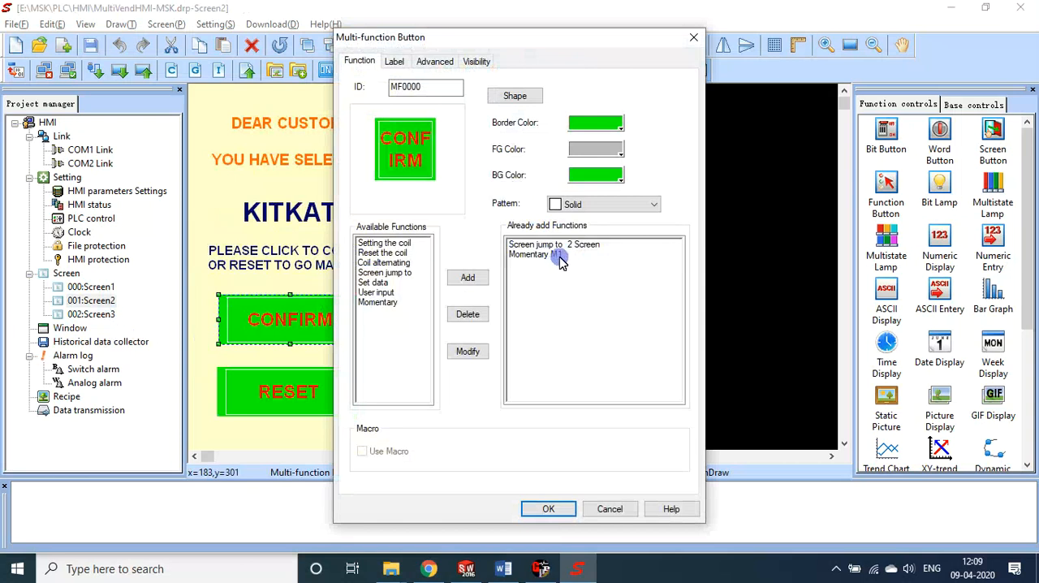
- Close the CONFIRM settings, return to the main selection screen and bring back the ladder program
left_click(549, 508)
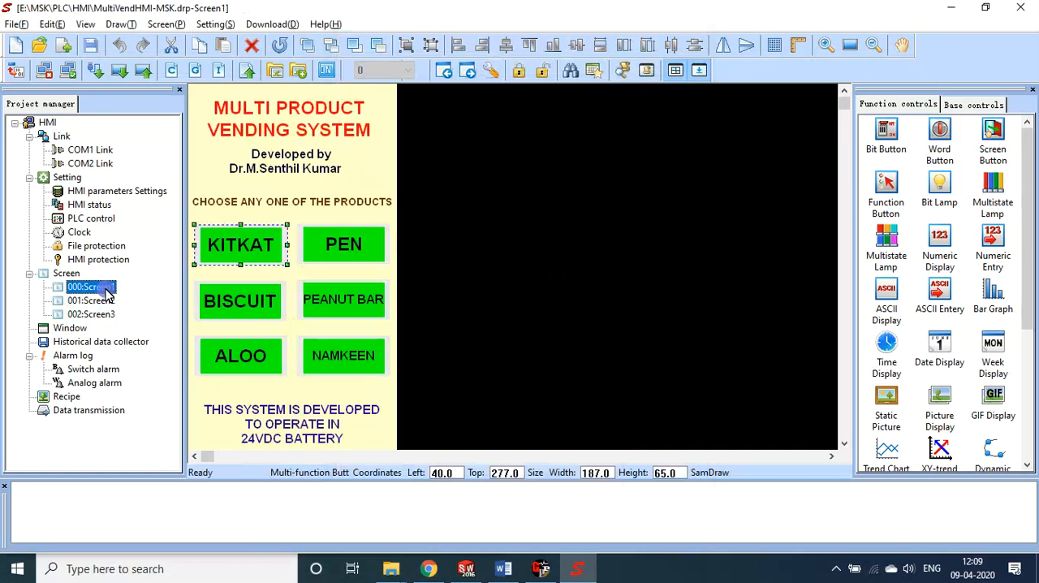
double_click(241, 243)
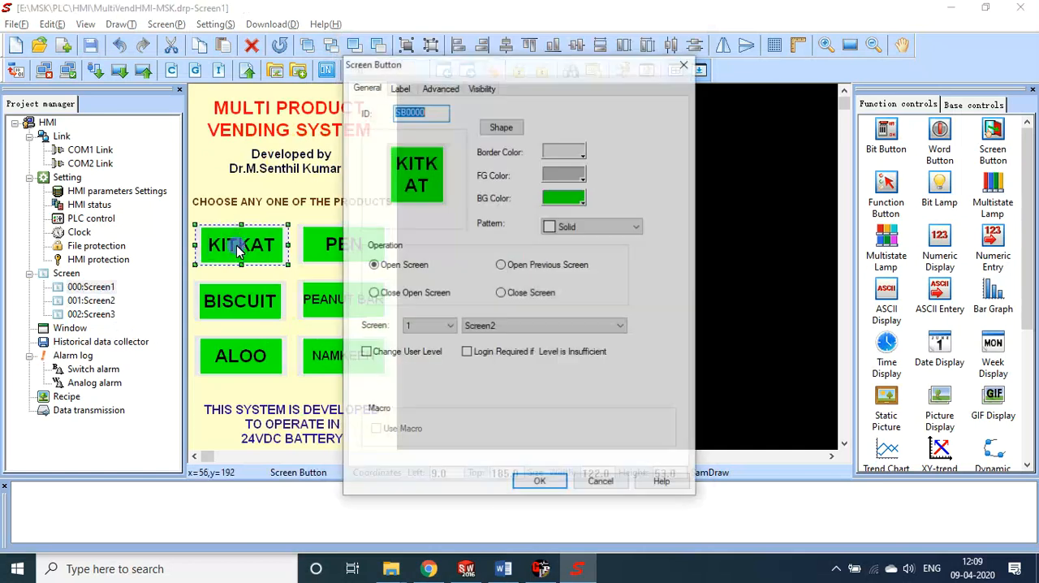
left_click(539, 481)
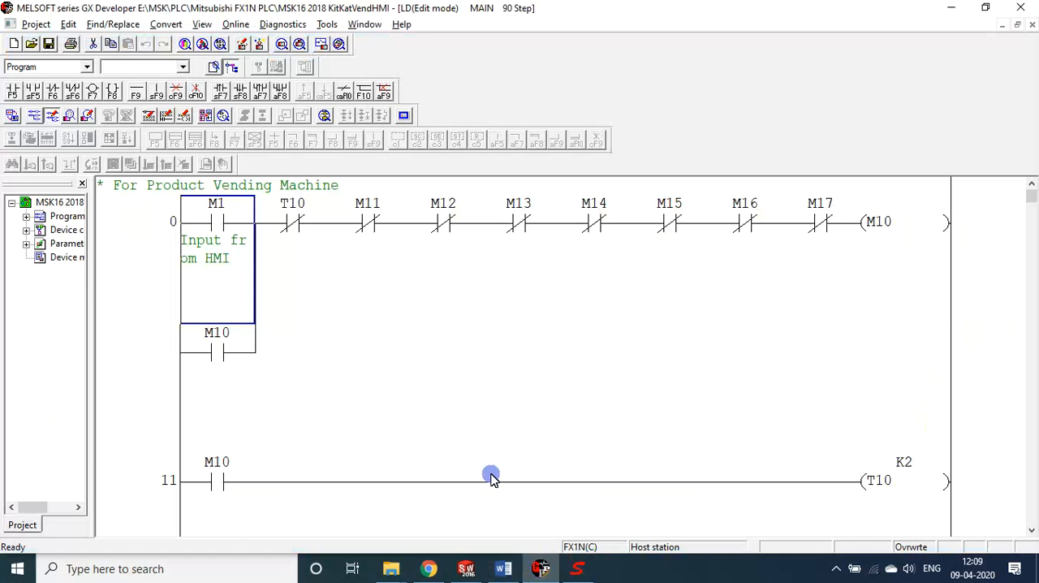
mouse_move(390, 331)
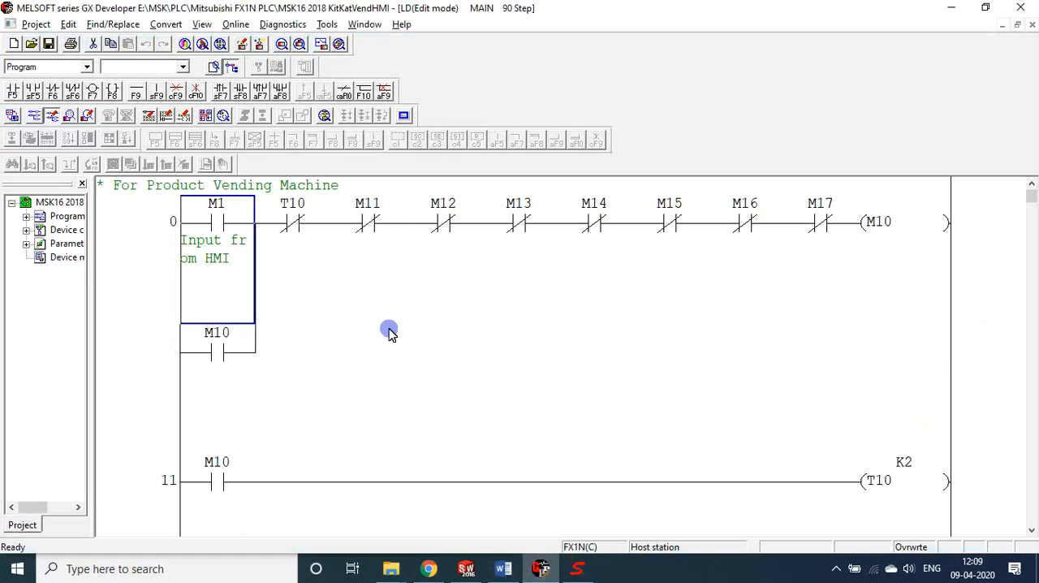
- Scroll the ladder from the M10 latch down through the M21/T21 timer and stopper-switch rungs
scroll("down", 3)
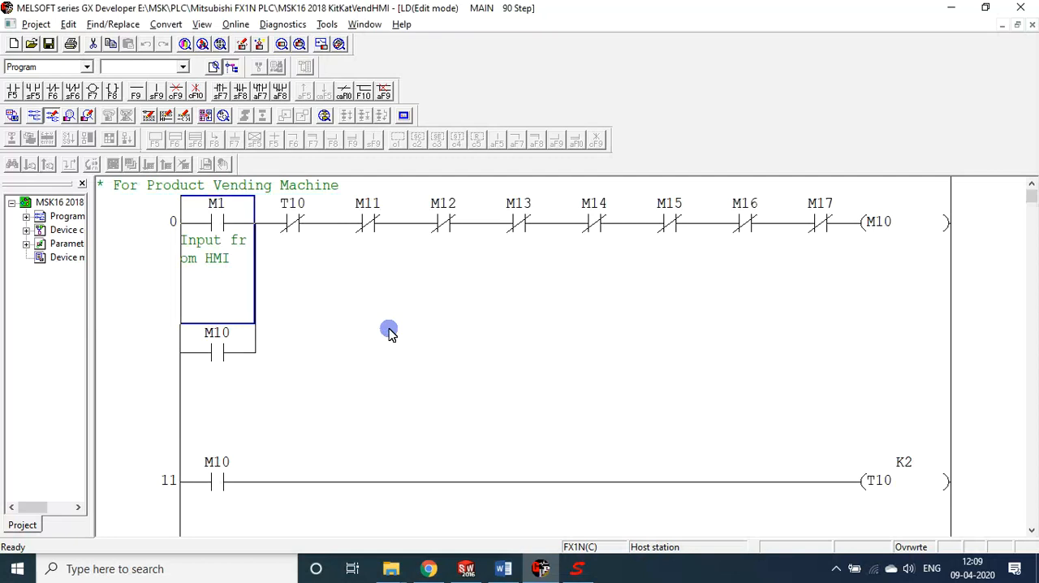
scroll("down", 3)
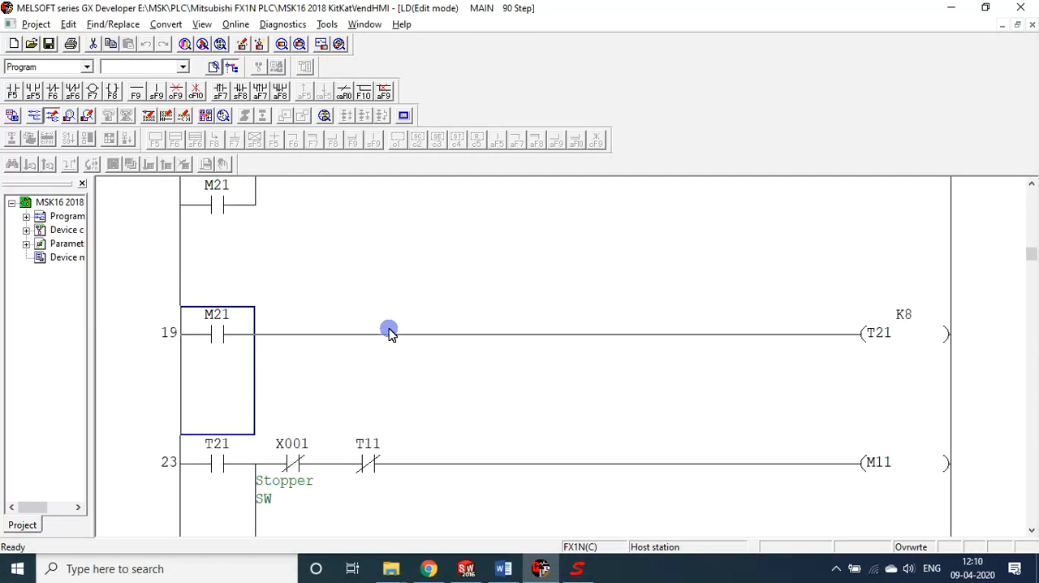
scroll("down", 3)
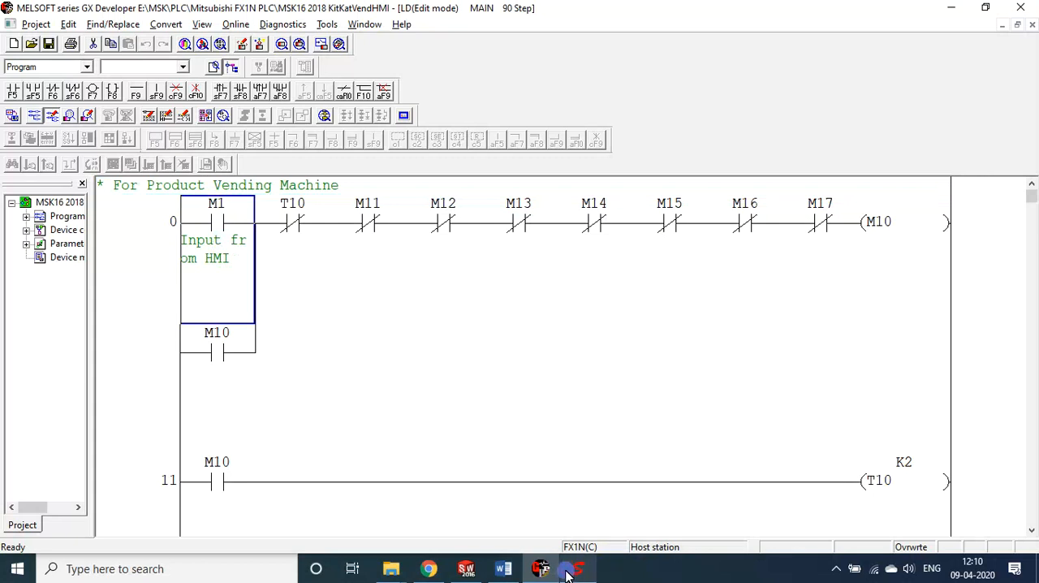
mouse_move(571, 568)
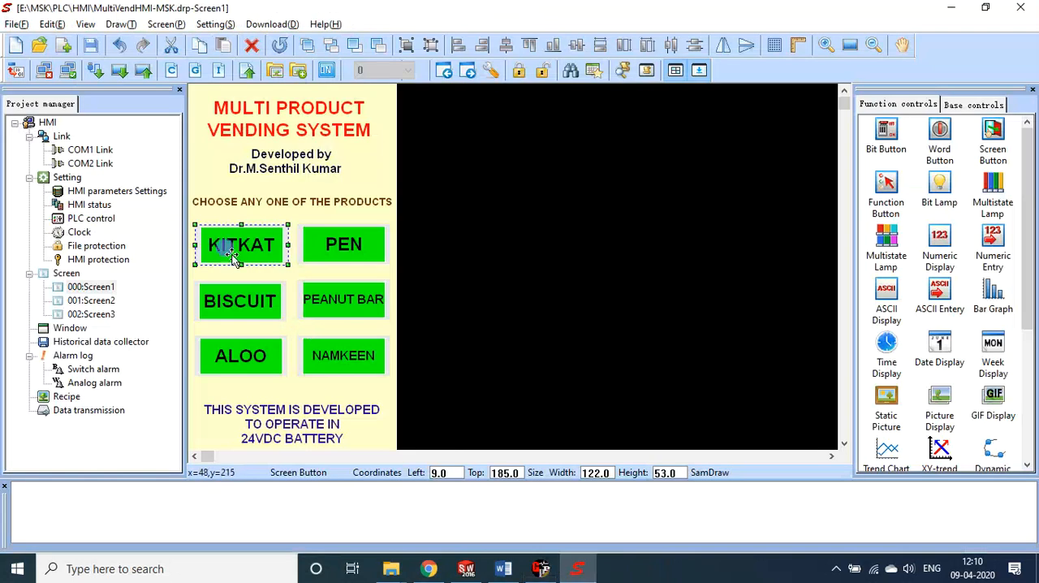
- View the KITKAT confirmation screen, then bring the ladder program back
double_click(84, 300)
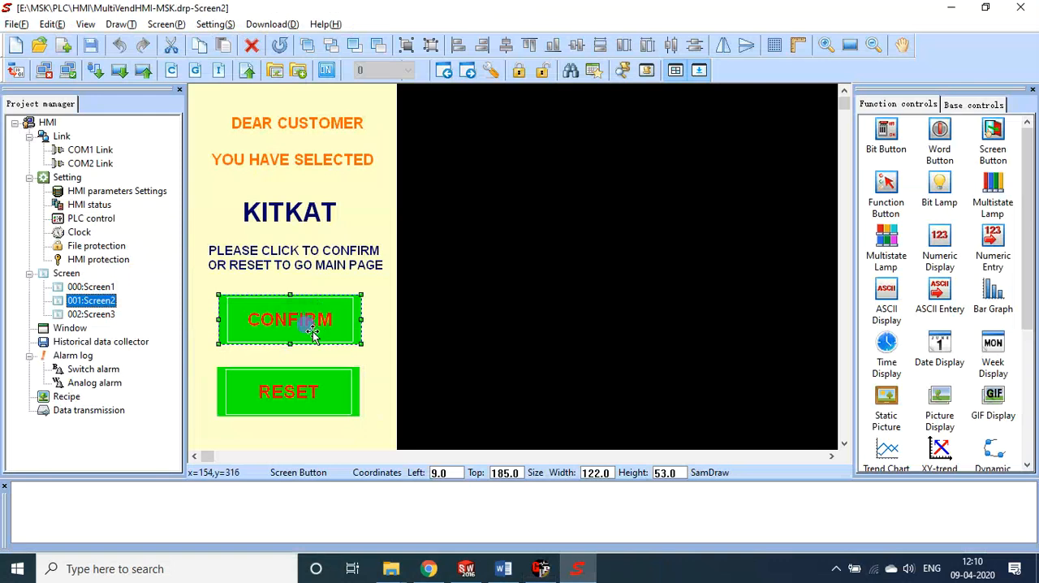
left_click(91, 286)
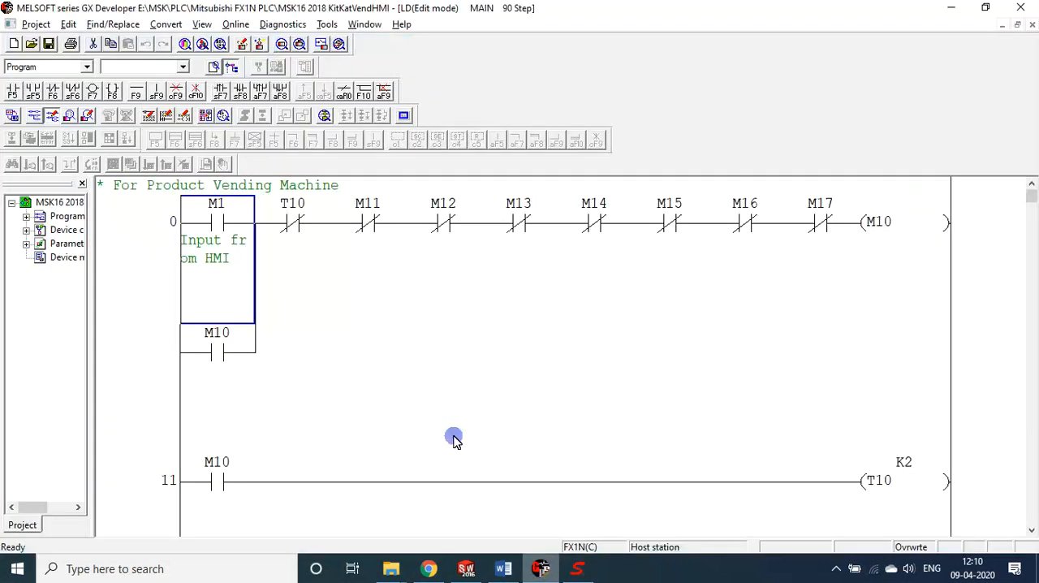
scroll("down", 3)
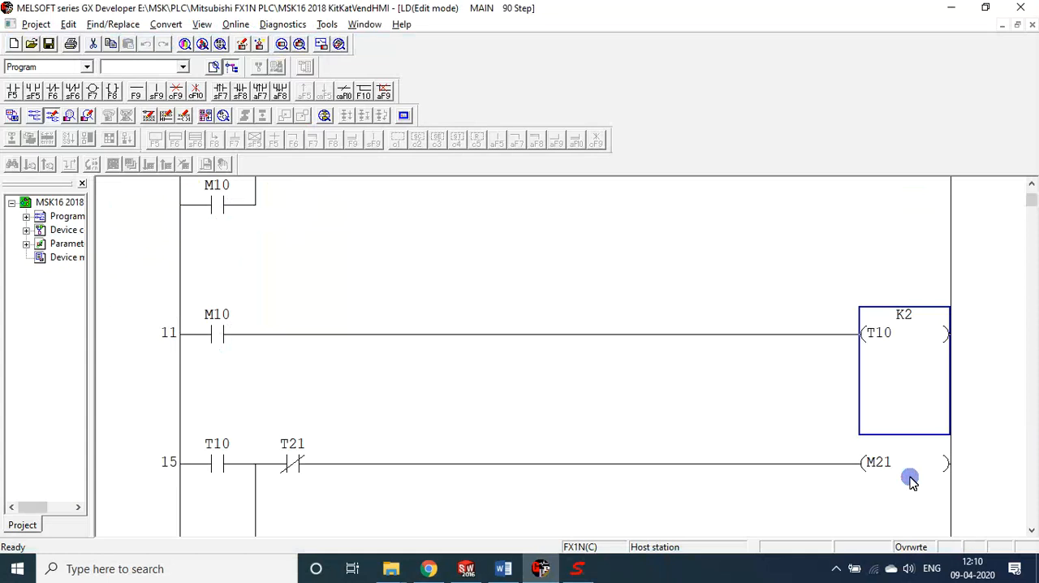
scroll("down", 3)
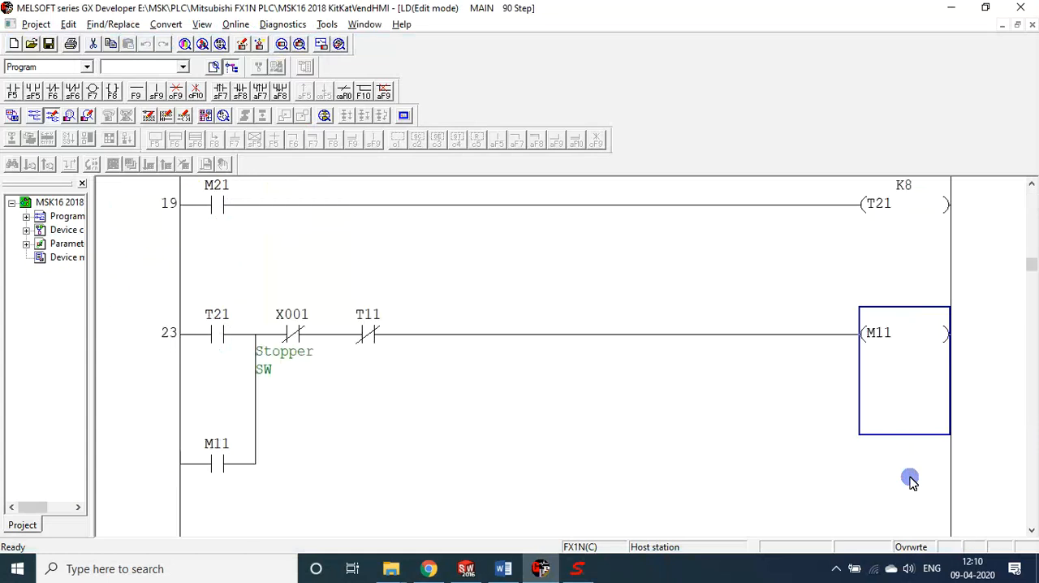
scroll("down", 3)
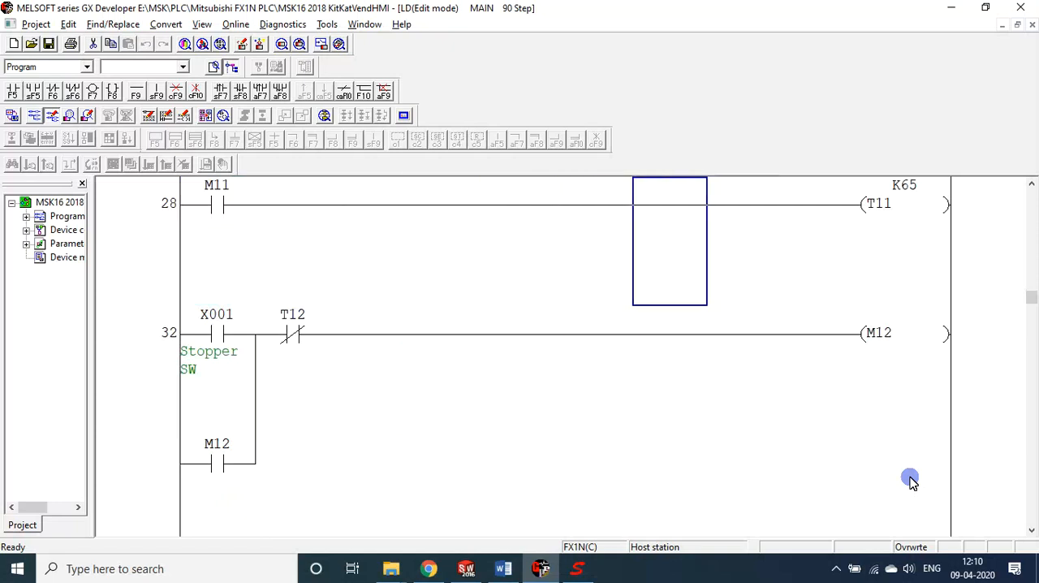
left_click(218, 331)
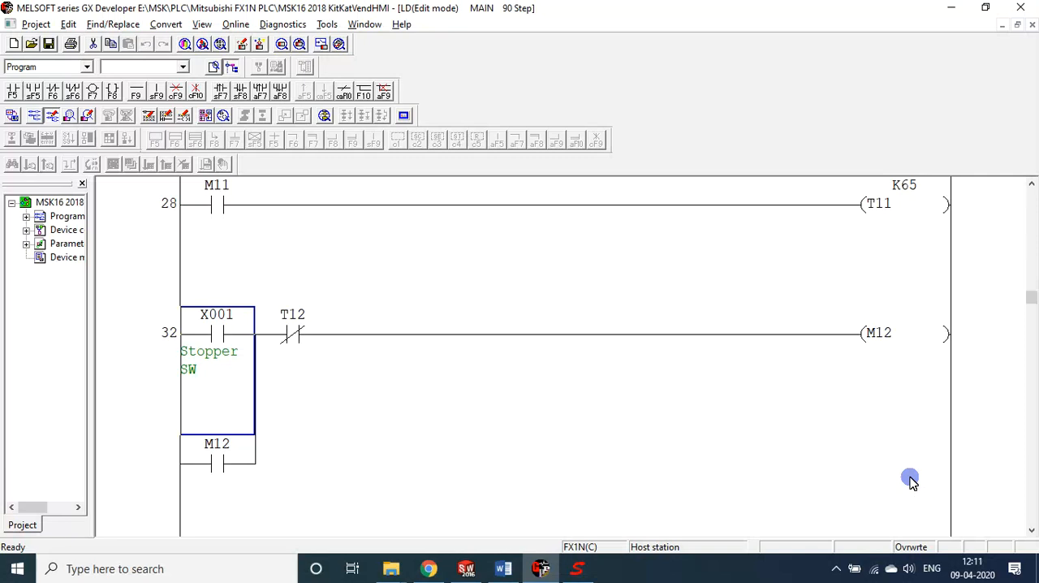
left_click(539, 568)
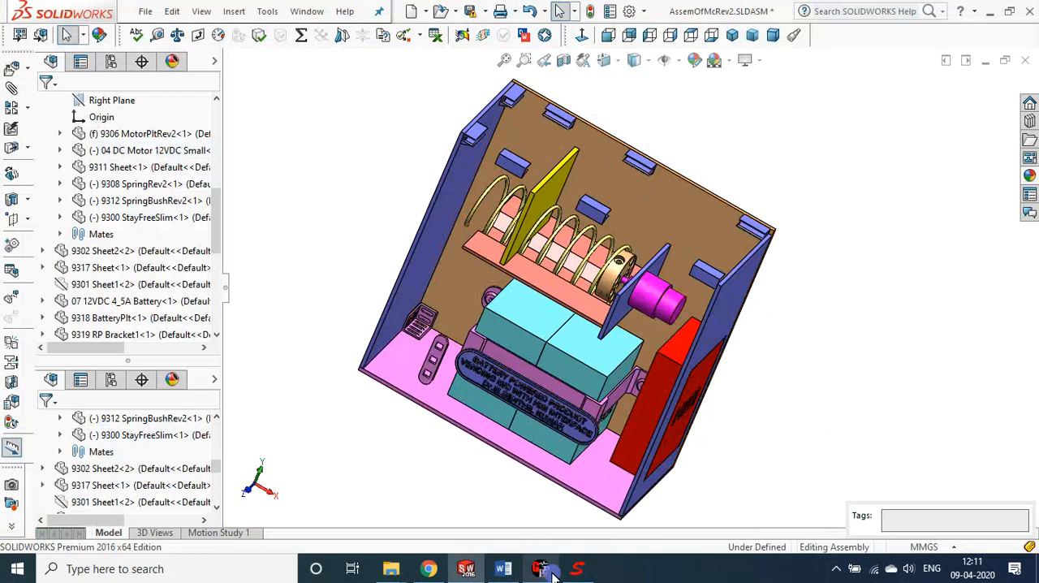
left_click(539, 568)
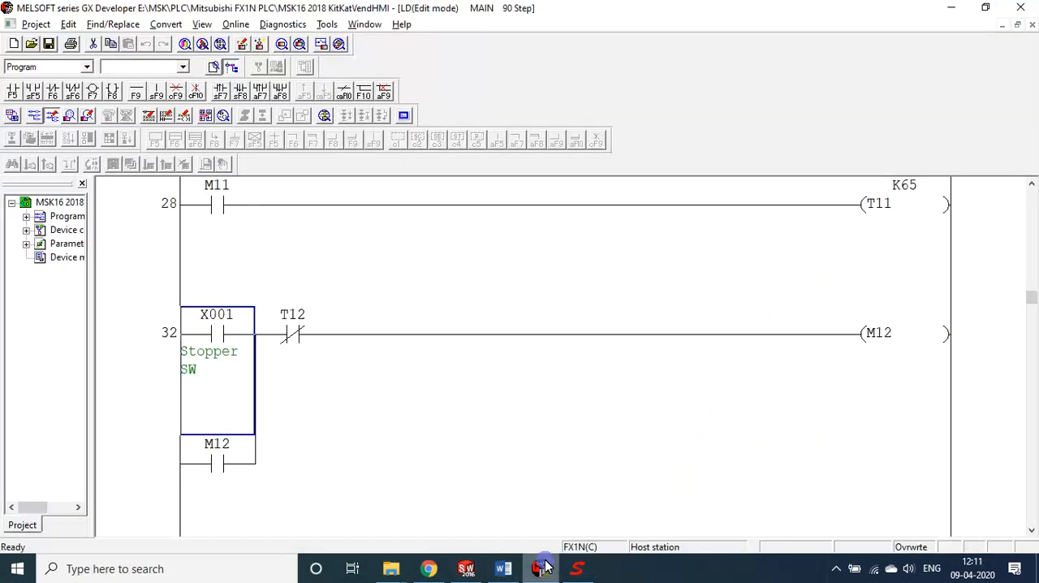
mouse_move(529, 454)
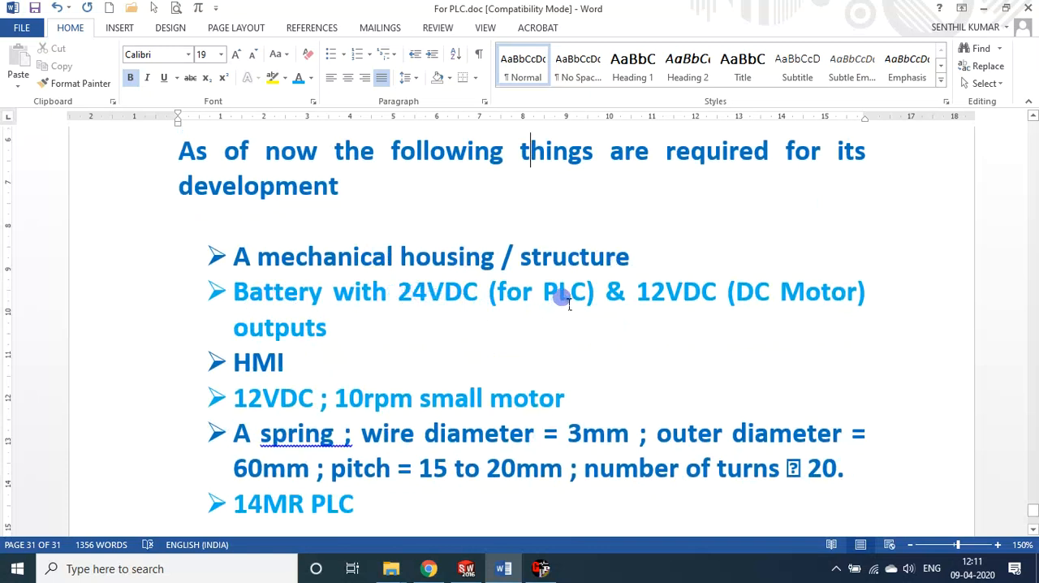
- Revise requirements: battery for PLC and HMI, HMI – 4.3”, spring turns 8
type("a")
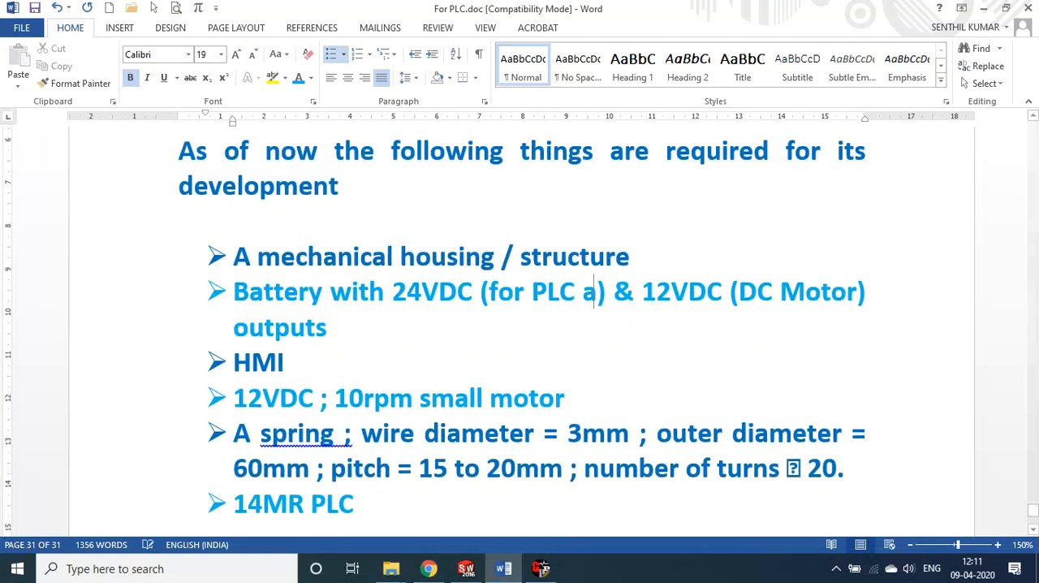
type("nd HMI")
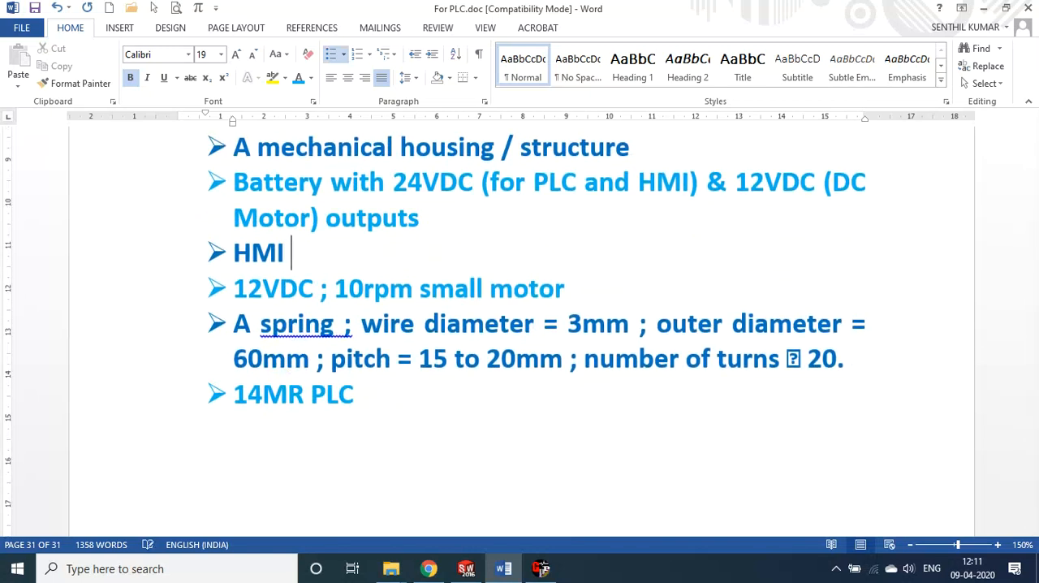
type("– 4.3”")
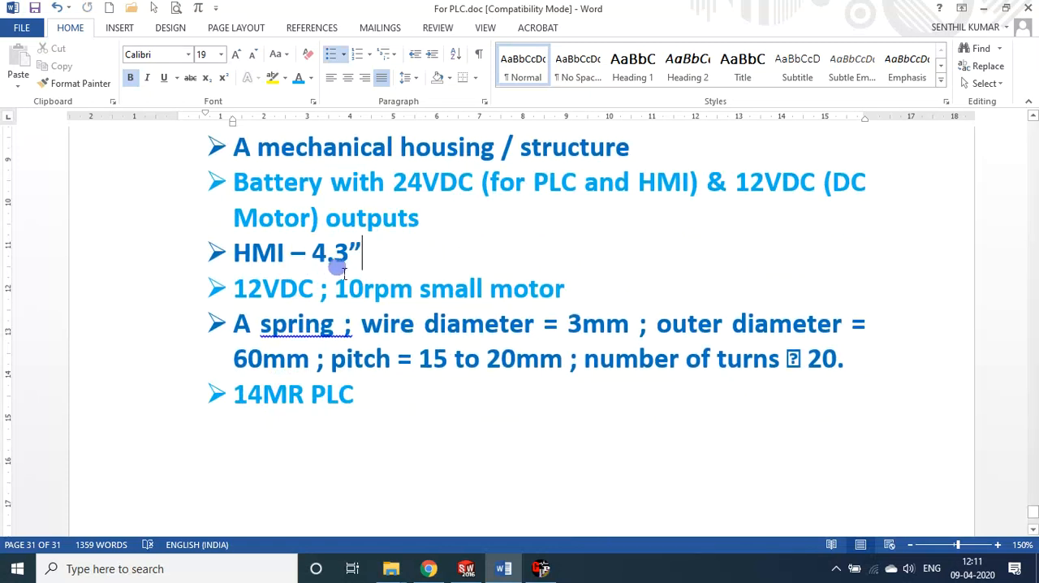
mouse_move(495, 300)
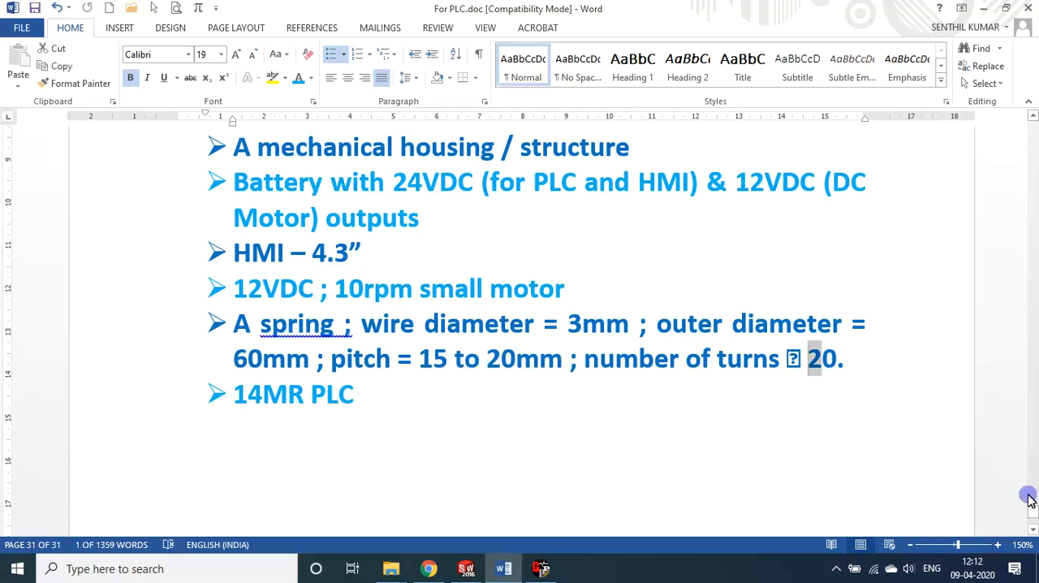
type("8")
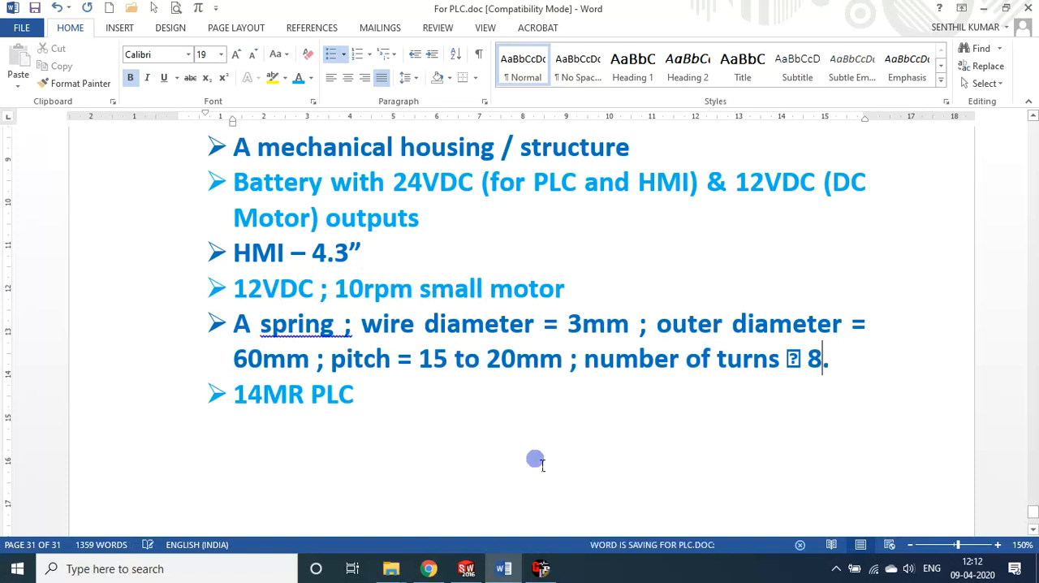
mouse_move(393, 568)
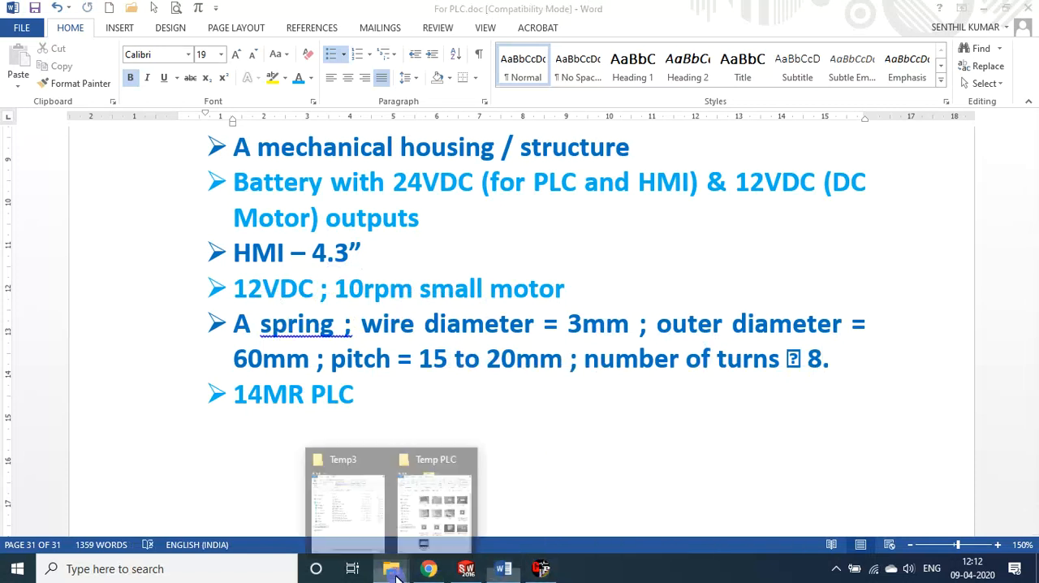
- Open E:\MSK\MyYouTubeVideos and start the vending machine demo video
left_click(435, 495)
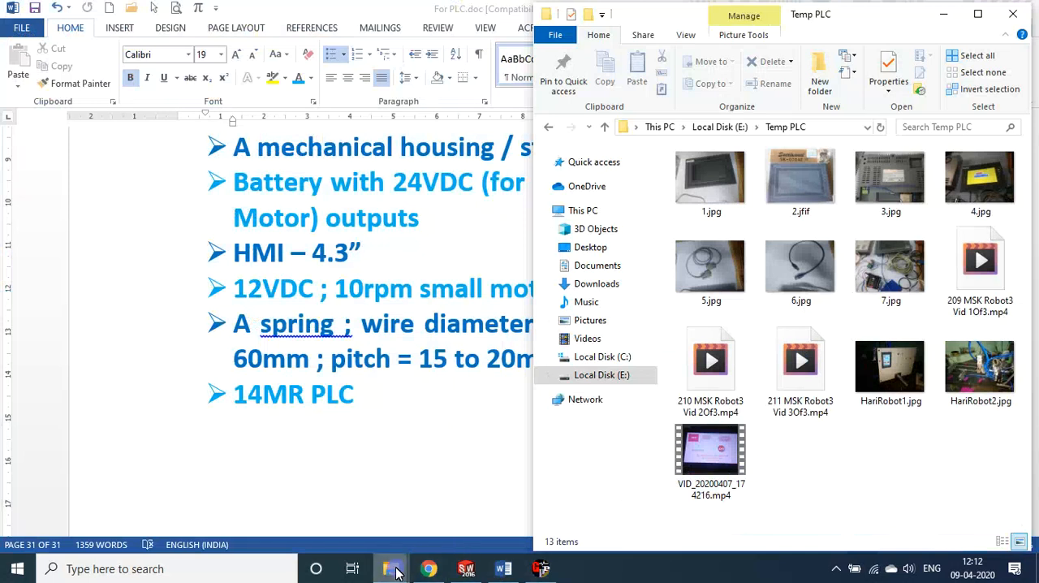
left_click(390, 568)
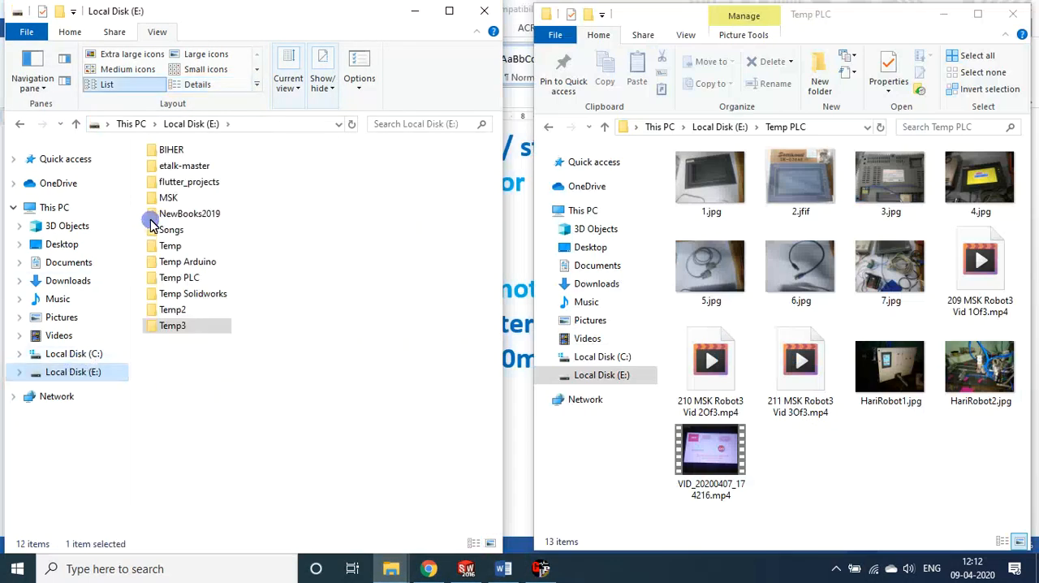
double_click(169, 198)
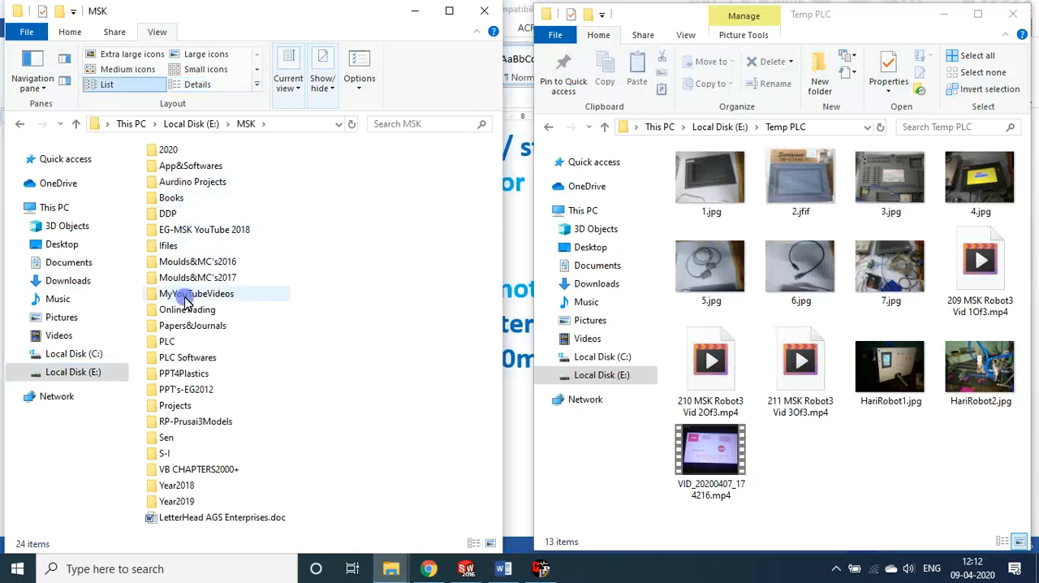
double_click(195, 292)
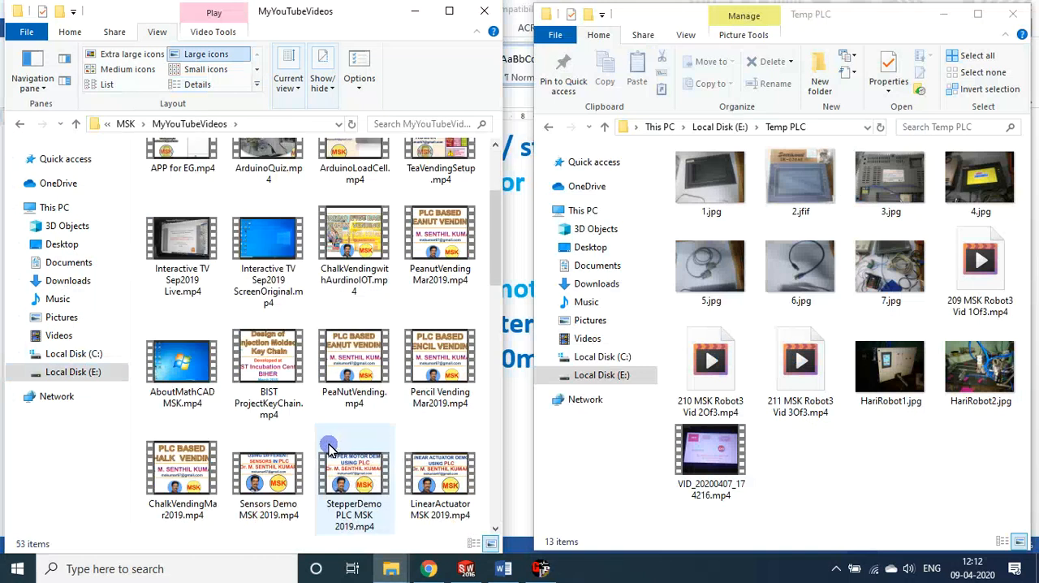
mouse_move(328, 461)
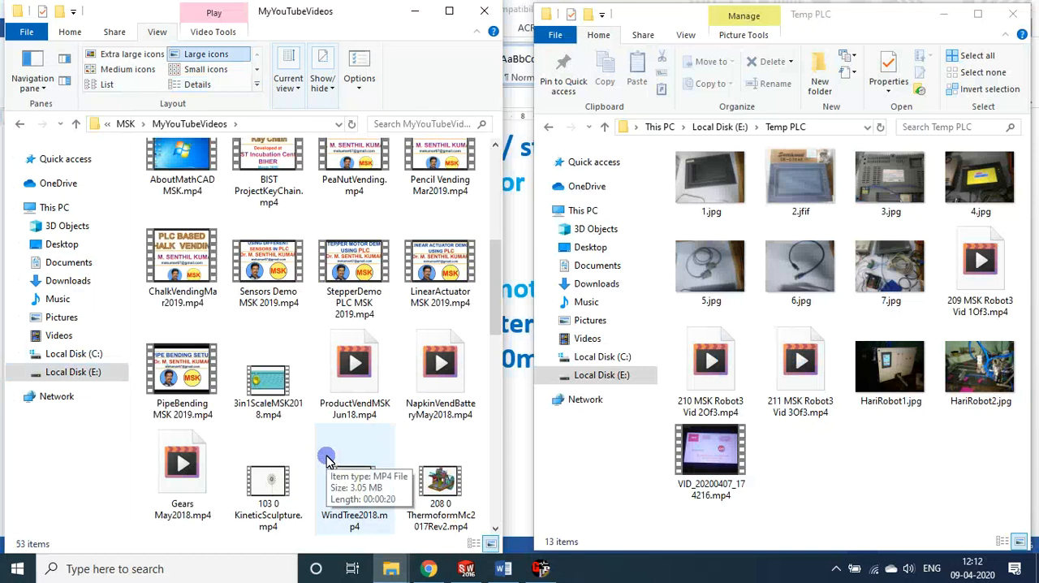
scroll("down", 3)
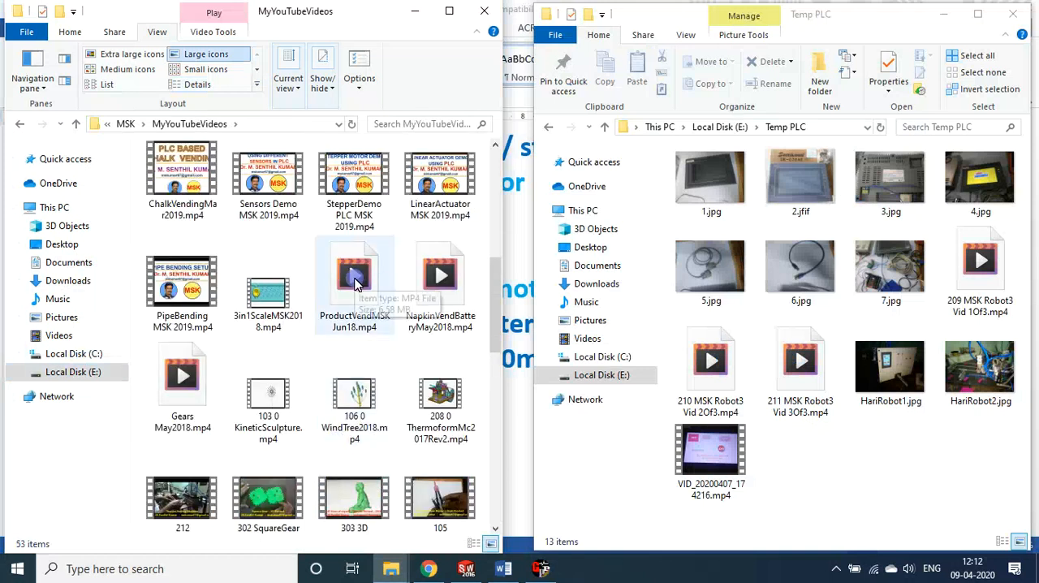
double_click(354, 276)
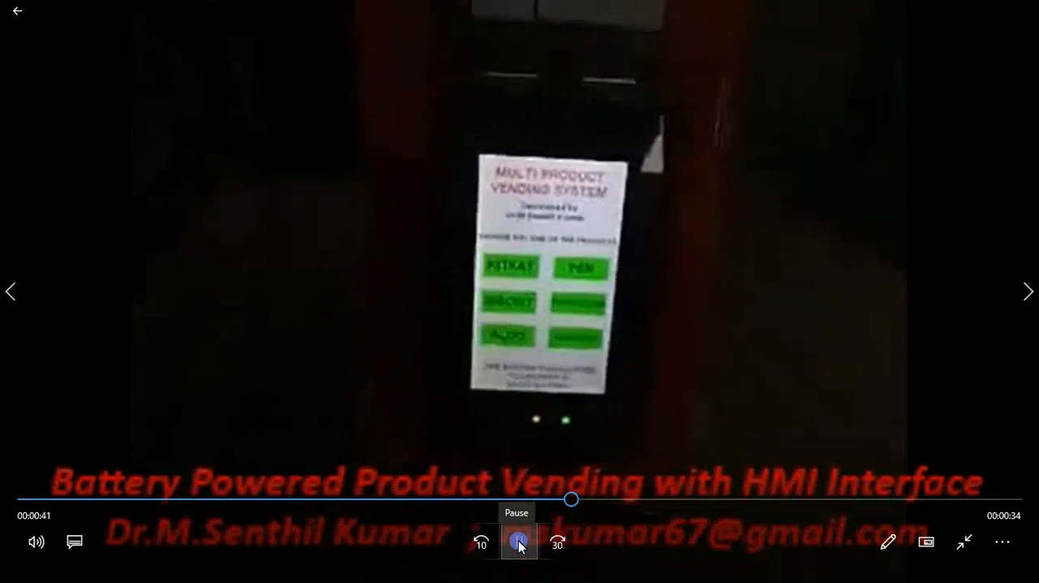
- Pause the battery-powered vending demo video
left_click(516, 542)
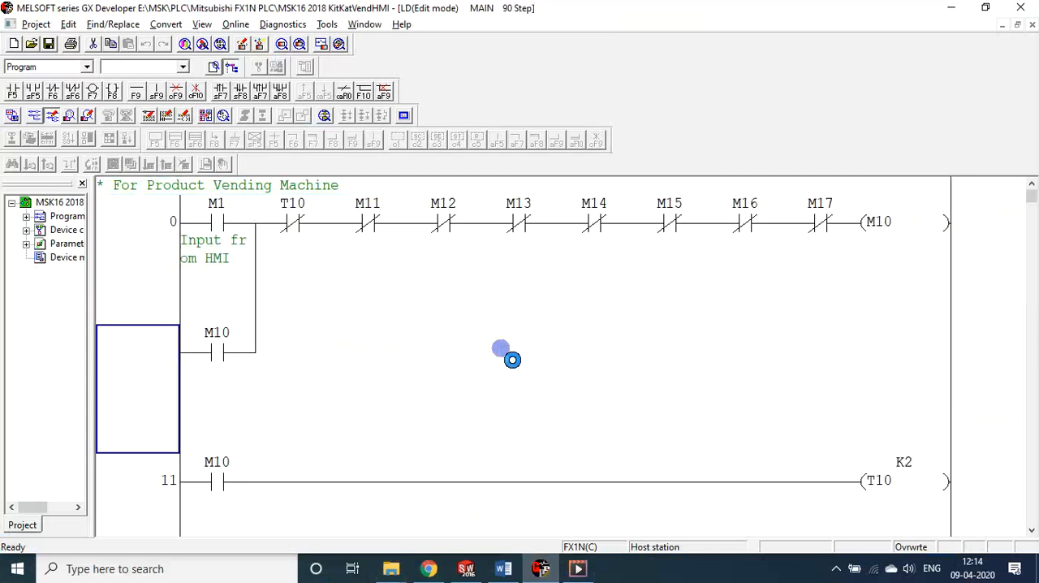
- Review the ladder down to the T13 timer and M14 rungs, then return to the Word requirements list
scroll("down", 3)
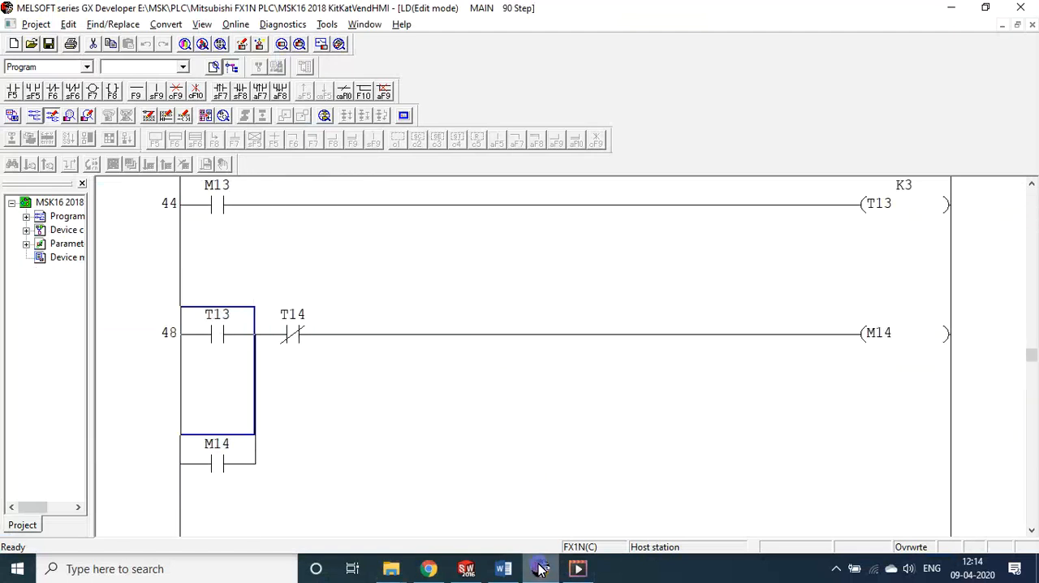
left_click(502, 568)
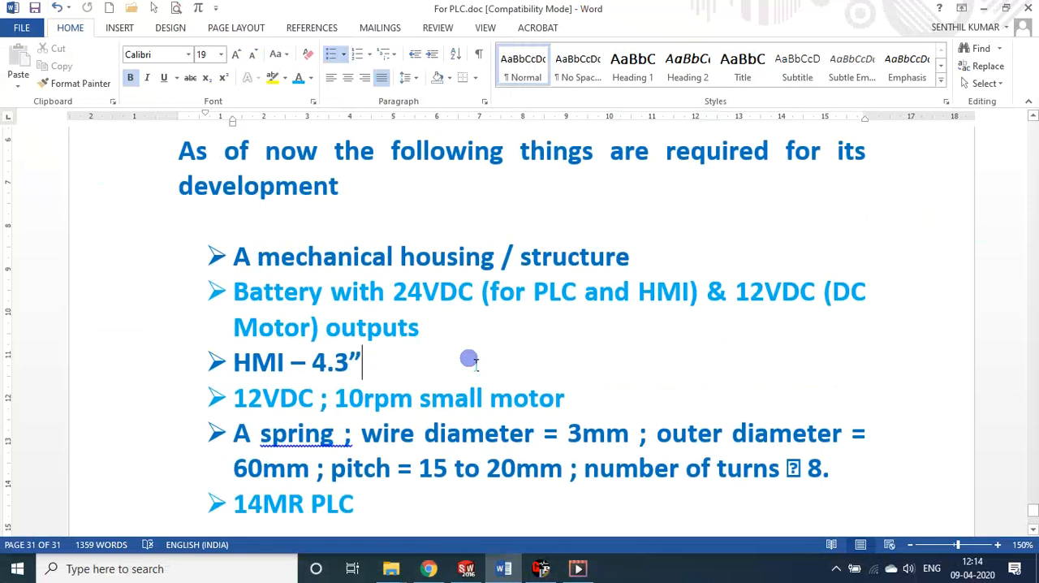
mouse_move(481, 354)
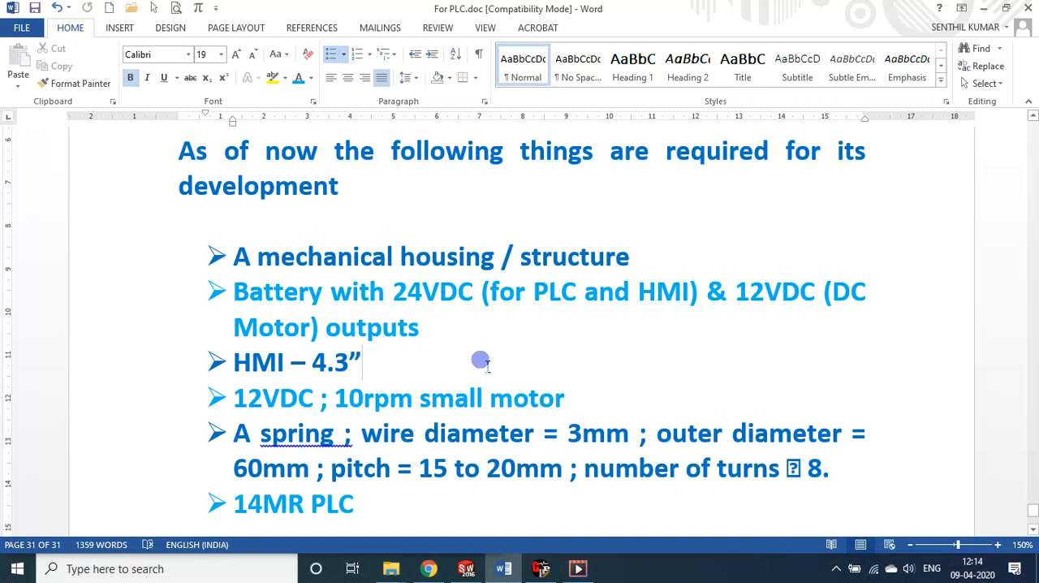
mouse_move(481, 365)
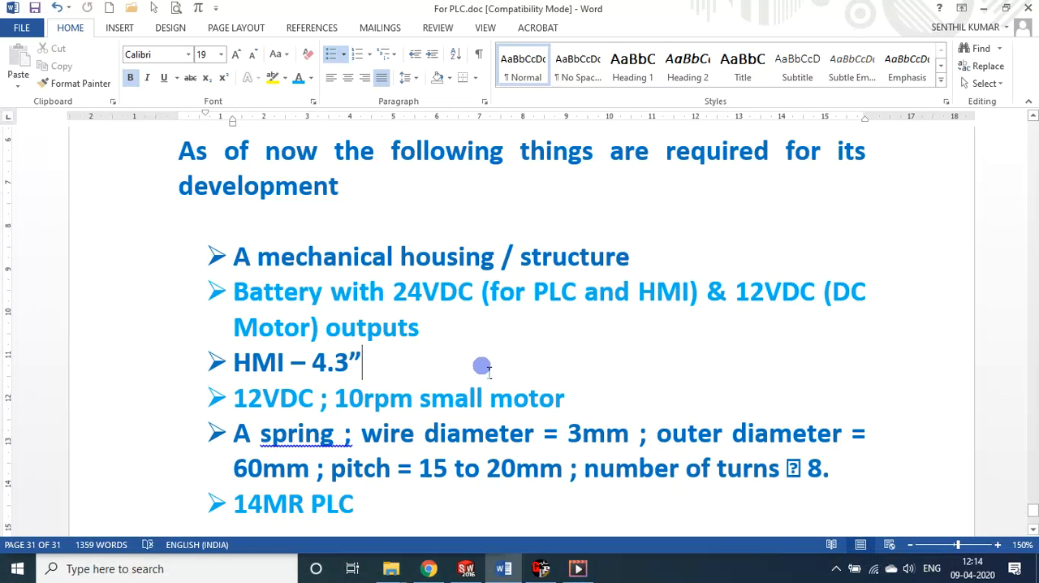
scroll("down", 3)
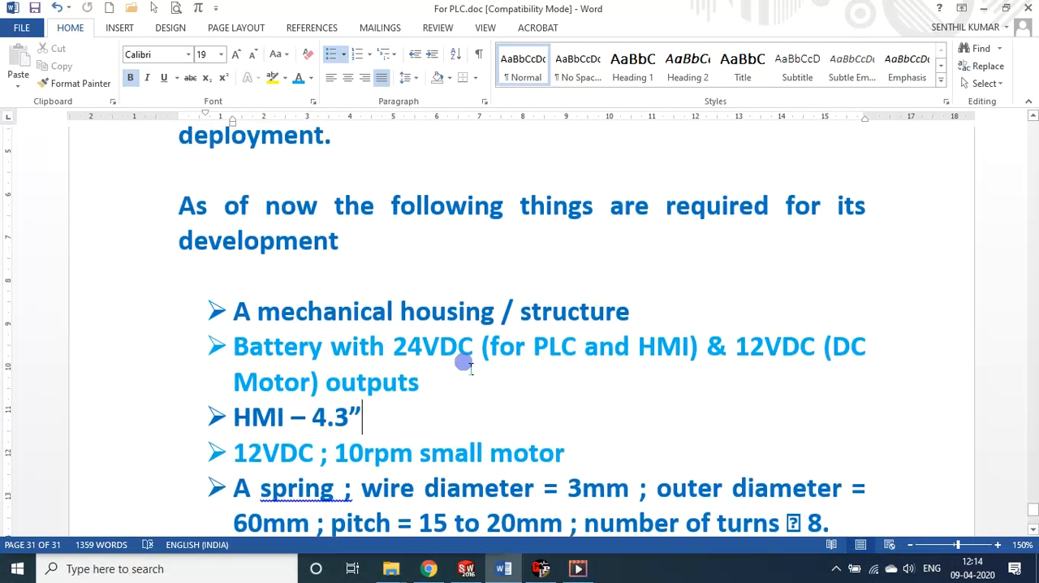
mouse_move(461, 365)
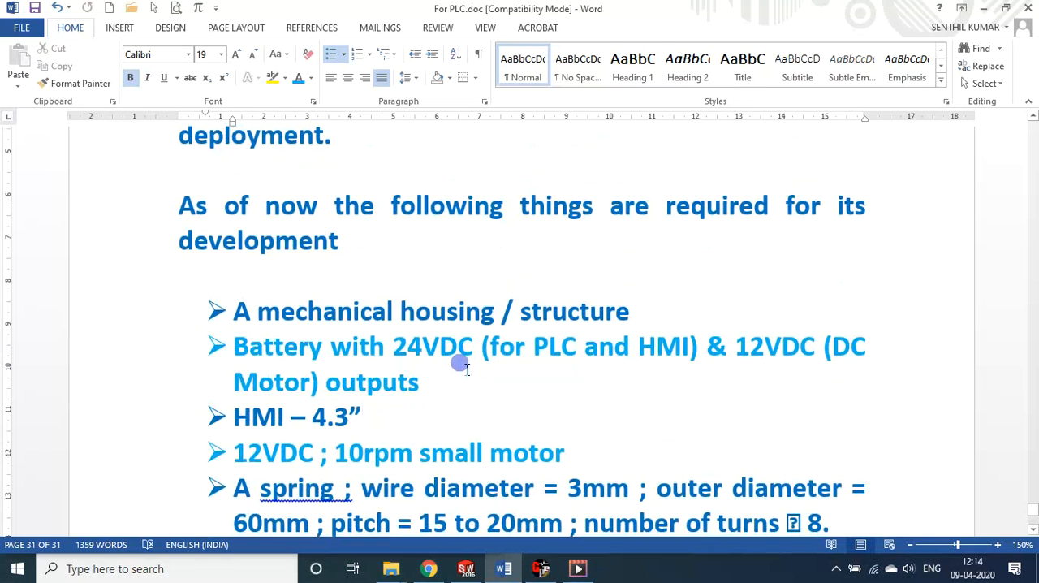
left_click(360, 416)
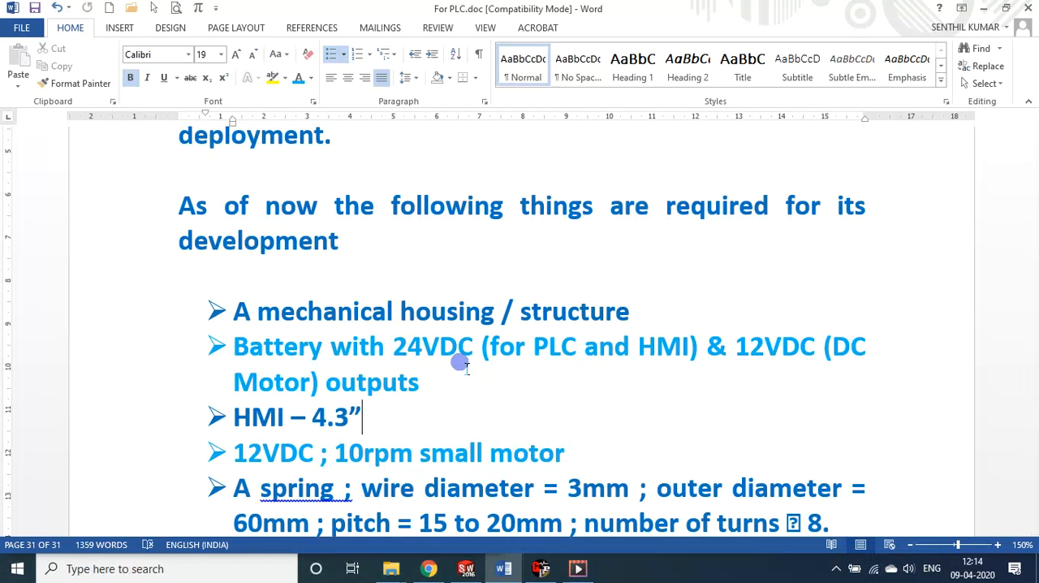
mouse_move(458, 360)
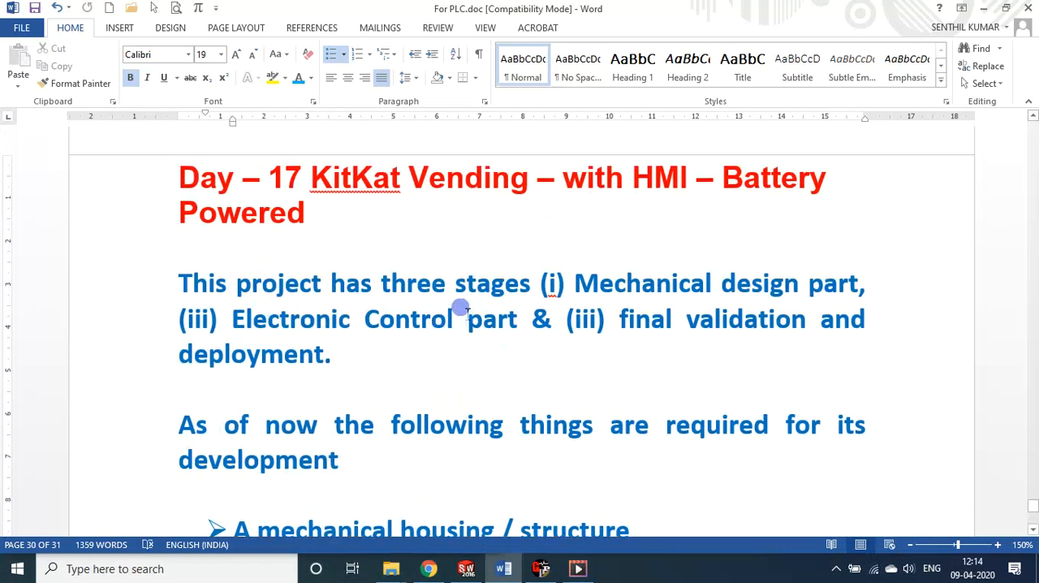
mouse_move(643, 215)
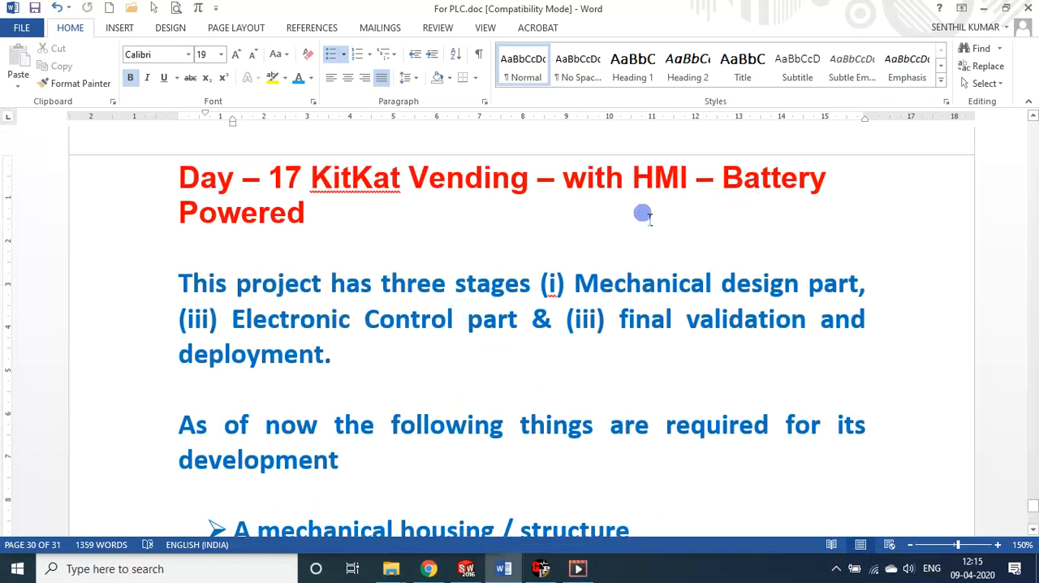